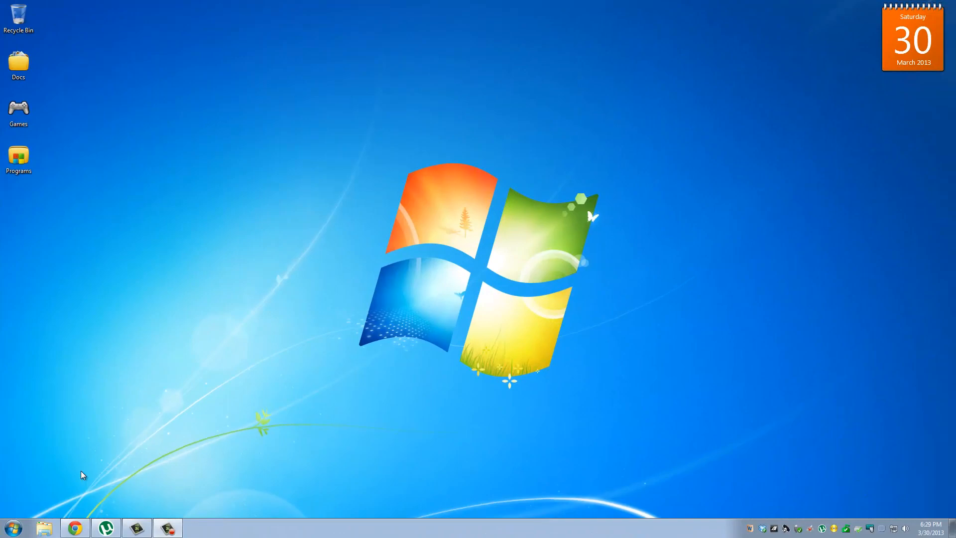
# Step: In Chrome, go to codeblocks.org's Downloads page and open the binary release list
pyautogui.click(75, 528)
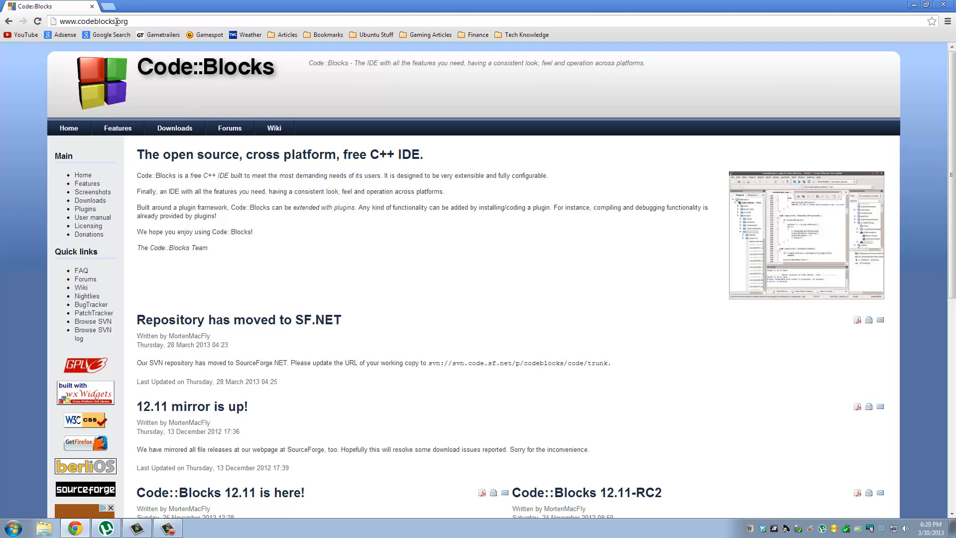
pyautogui.click(175, 128)
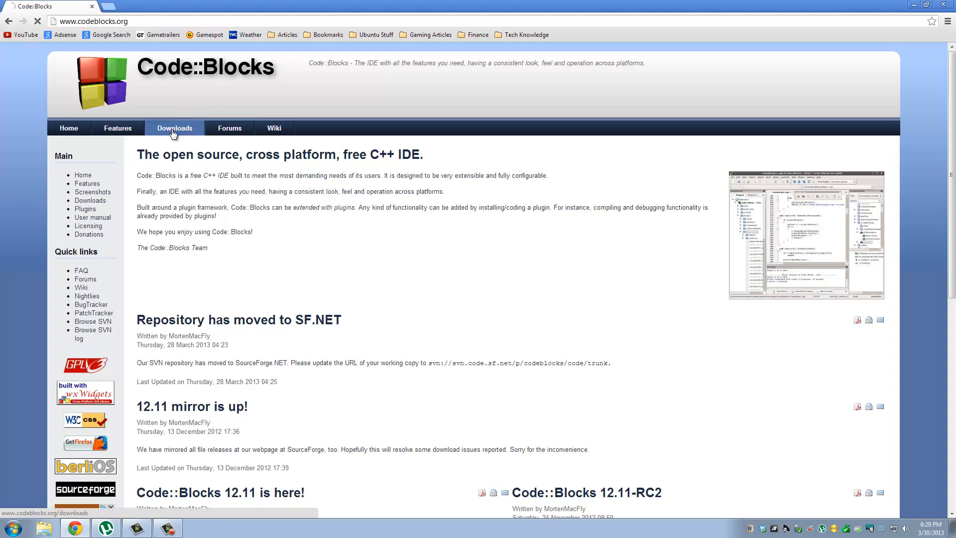
pyautogui.click(175, 128)
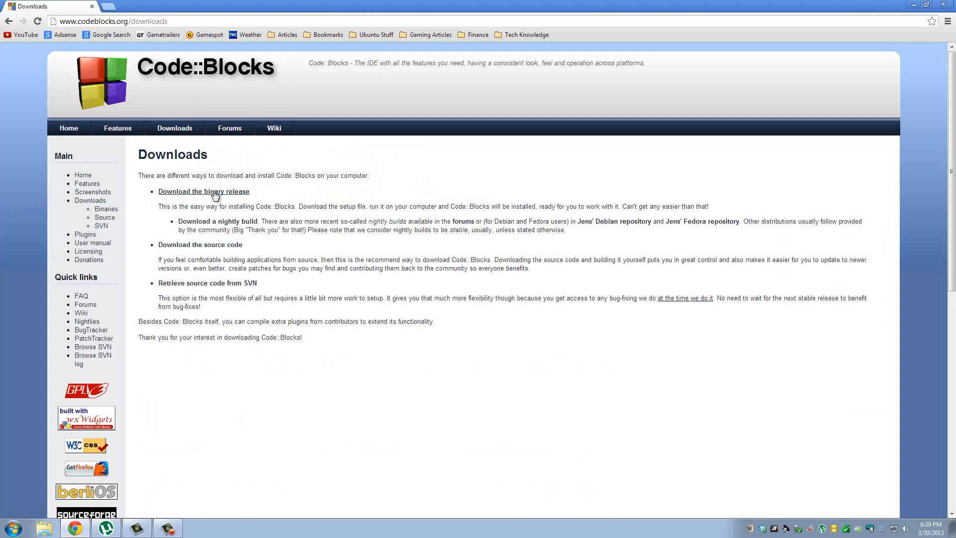
pyautogui.click(203, 191)
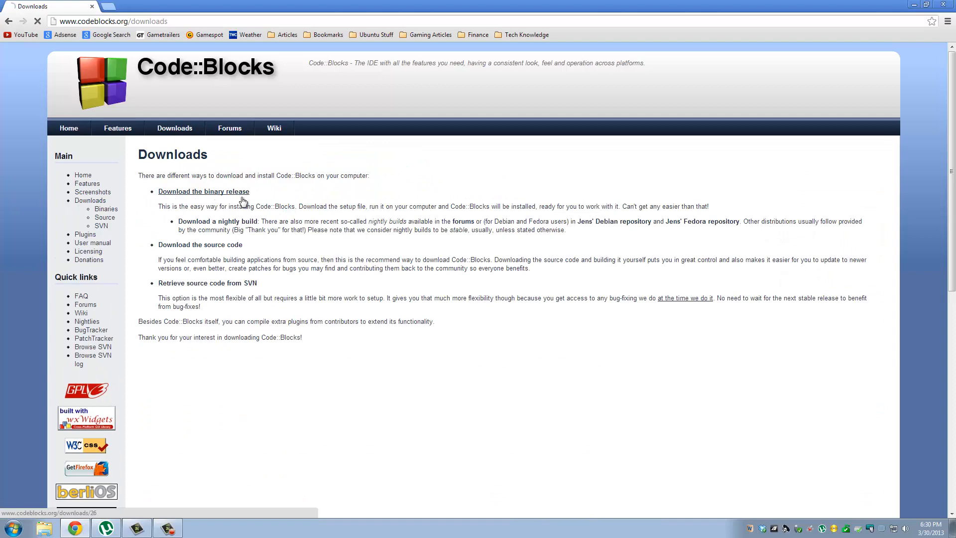
pyautogui.click(203, 191)
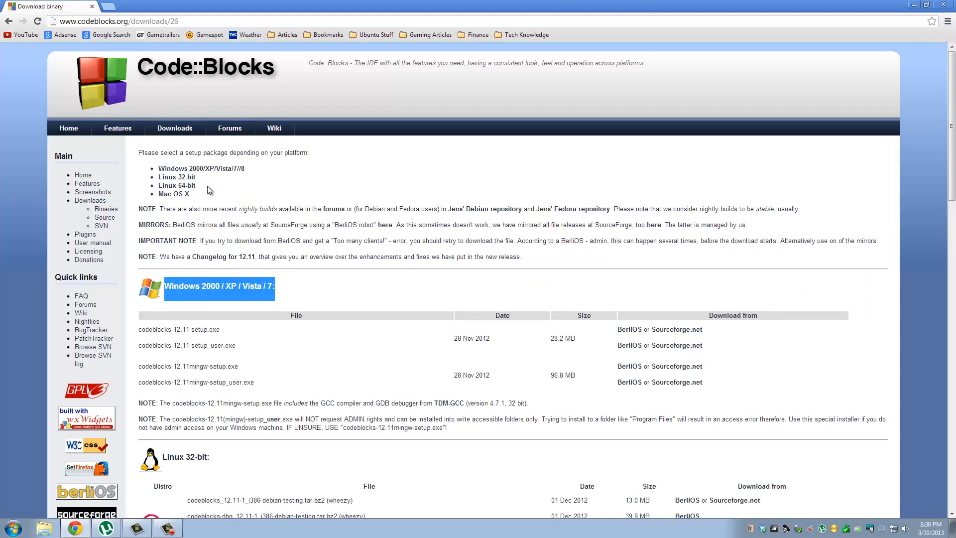
pyautogui.moveTo(207, 189)
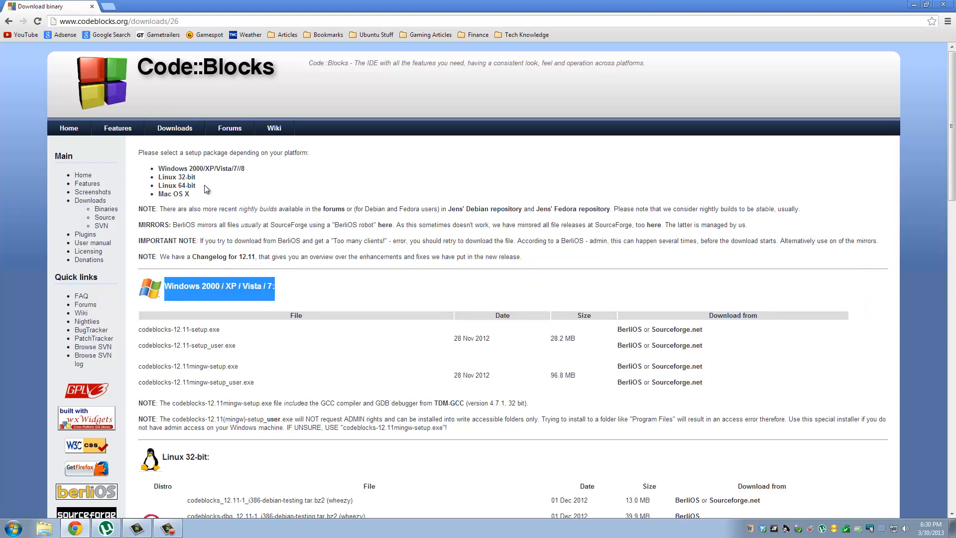
# Step: Scroll past the Mac OS X entry down to the Windows 12.11 installer file table
pyautogui.doubleClick(173, 194)
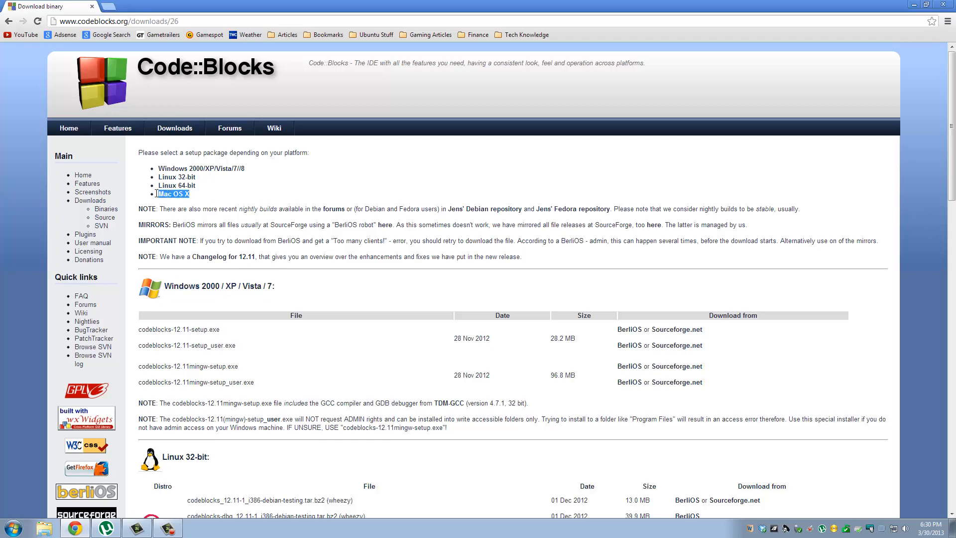
pyautogui.moveTo(345, 240)
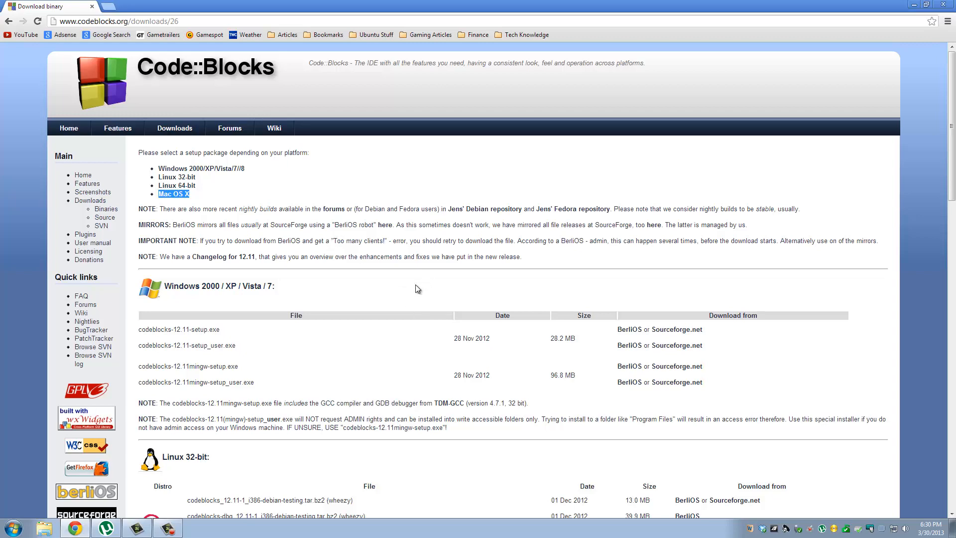
pyautogui.moveTo(407, 291)
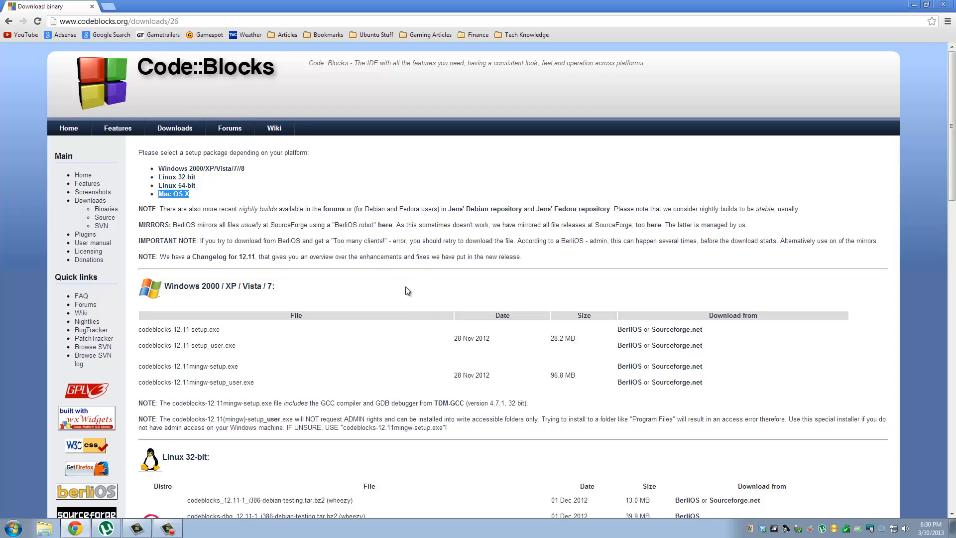
pyautogui.scroll(-3)
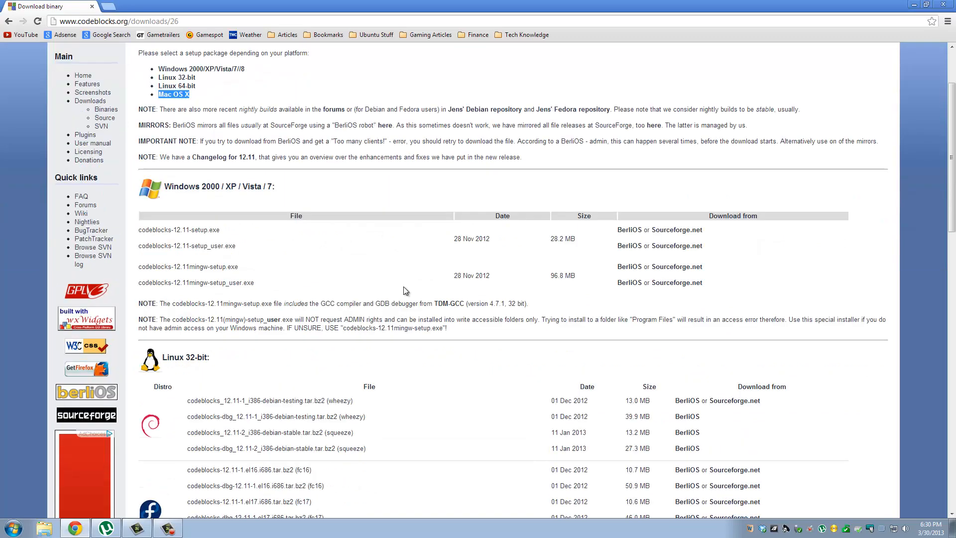
pyautogui.scroll(-3)
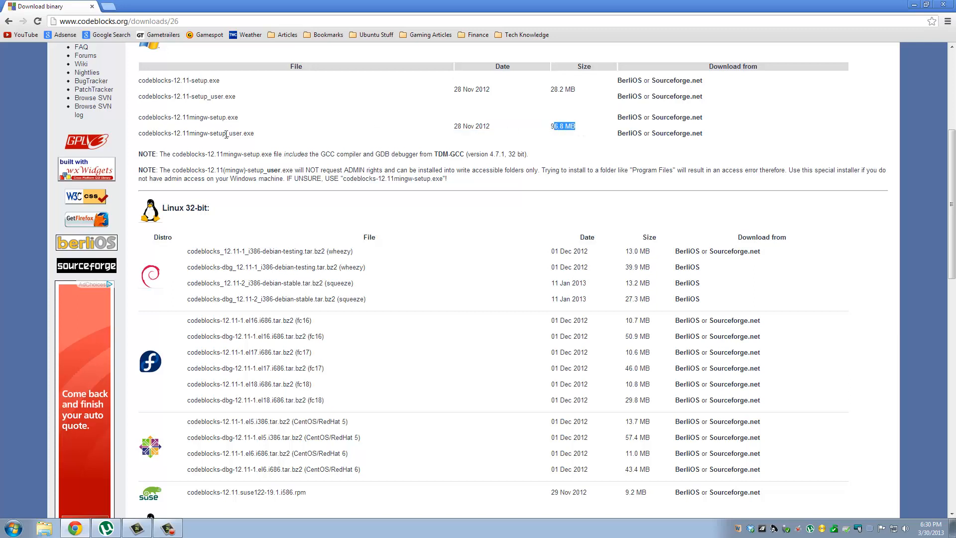
pyautogui.moveTo(230, 132)
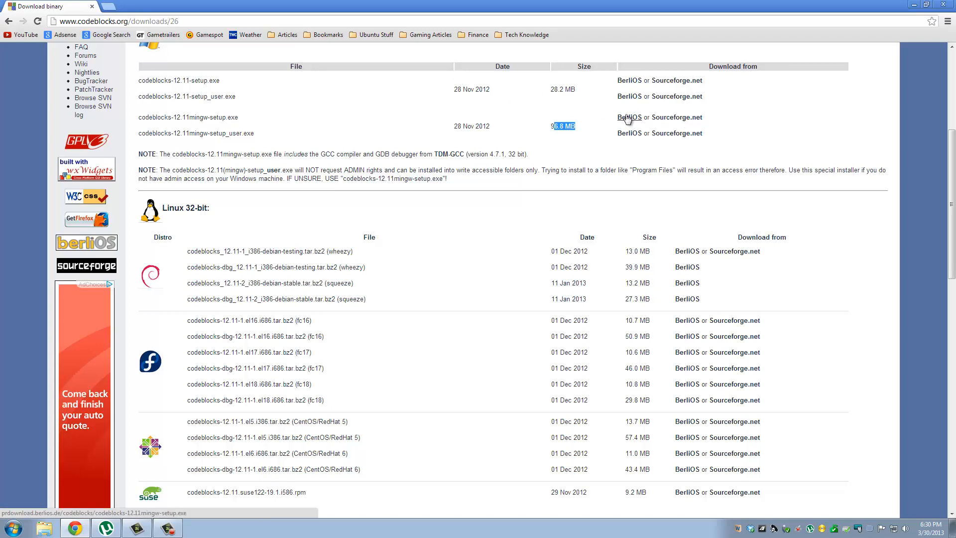
# Step: Download codeblocks-12.11mingw-setup.exe from the BerliOS mirror and run it from the download bar
pyautogui.click(628, 118)
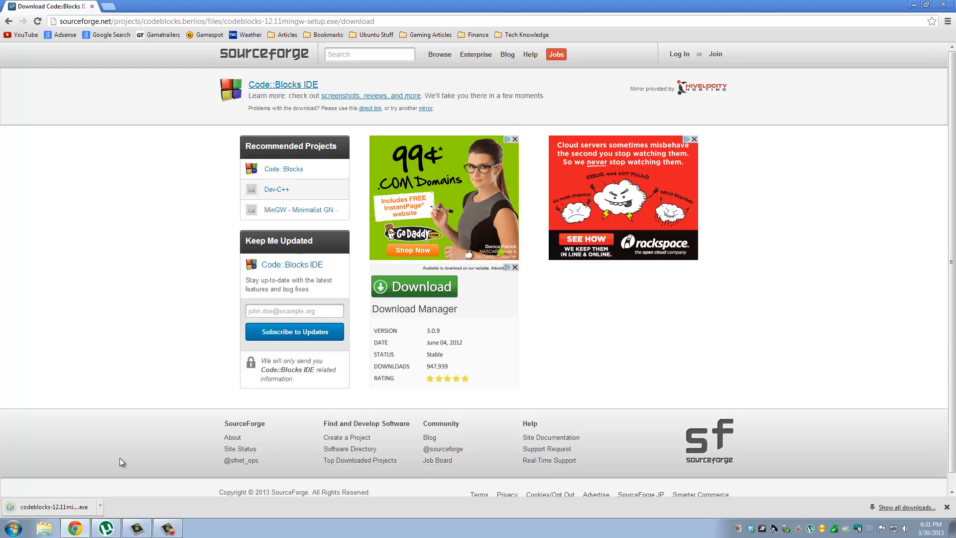
pyautogui.click(100, 506)
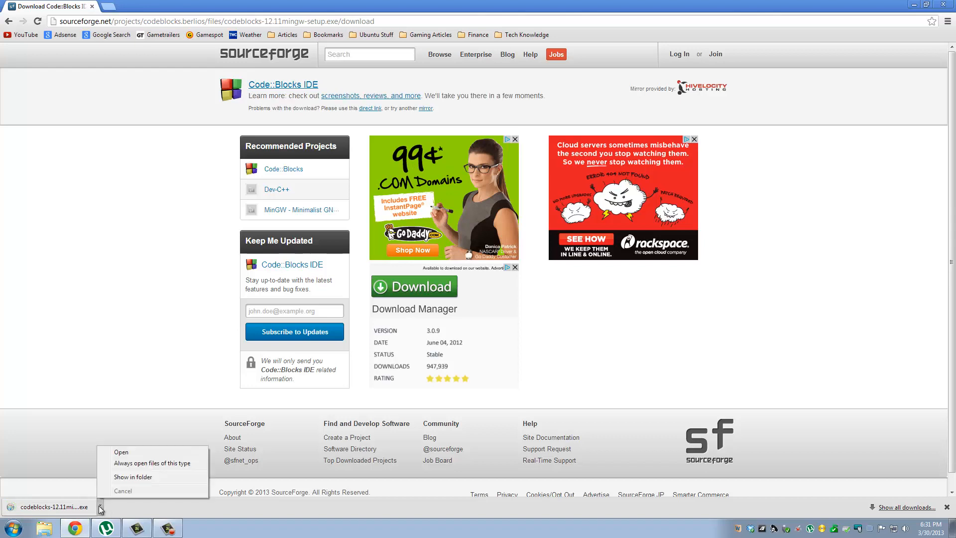
pyautogui.moveTo(121, 452)
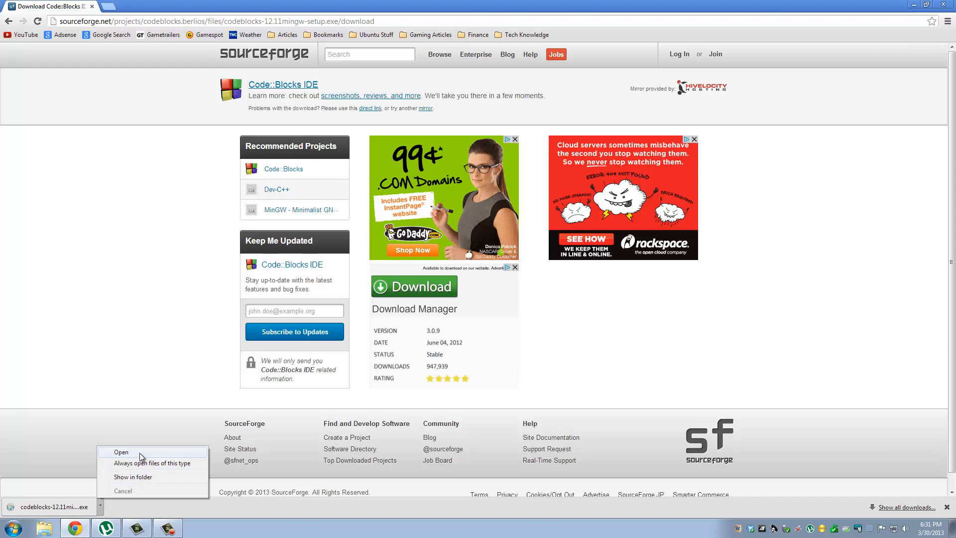
pyautogui.click(121, 452)
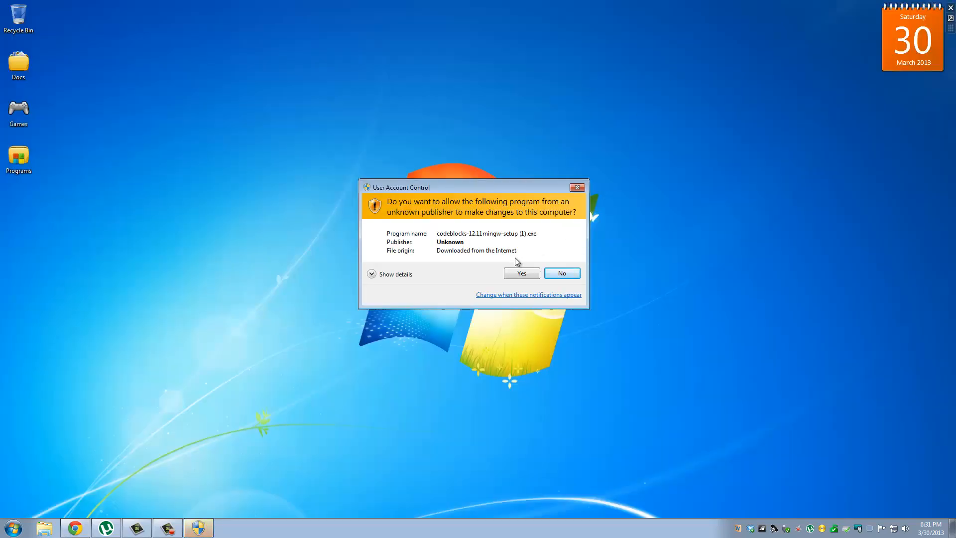
# Step: Allow the installer, accept the license and keep the Full install type
pyautogui.click(521, 273)
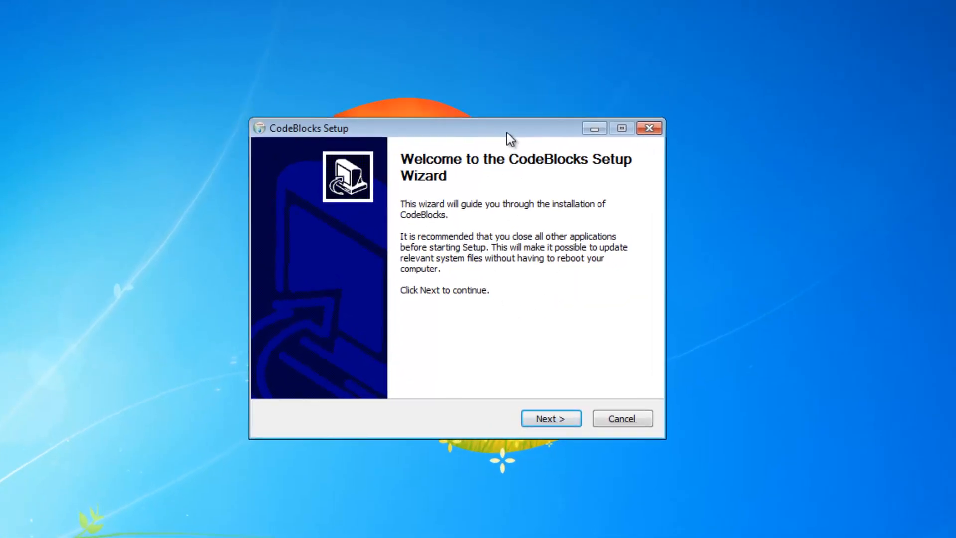
pyautogui.click(550, 418)
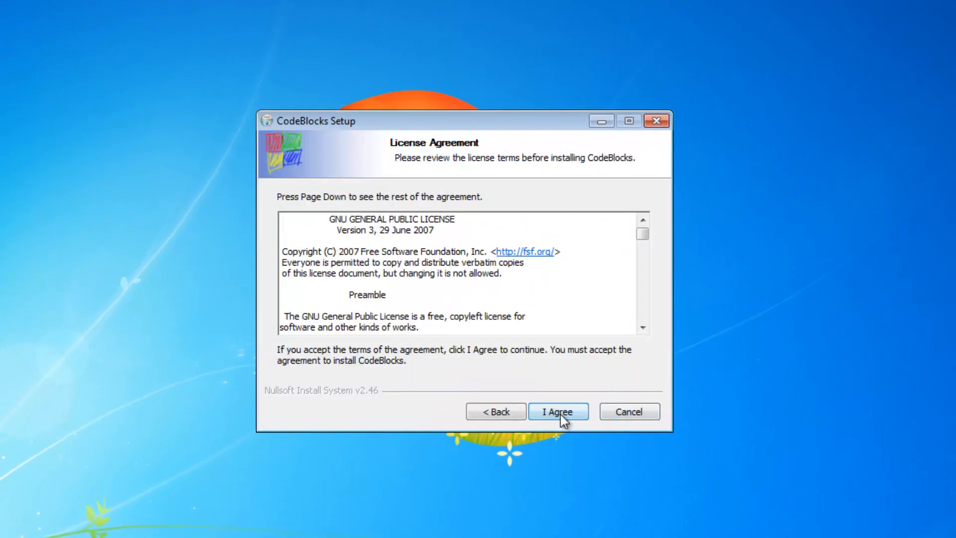
pyautogui.click(557, 411)
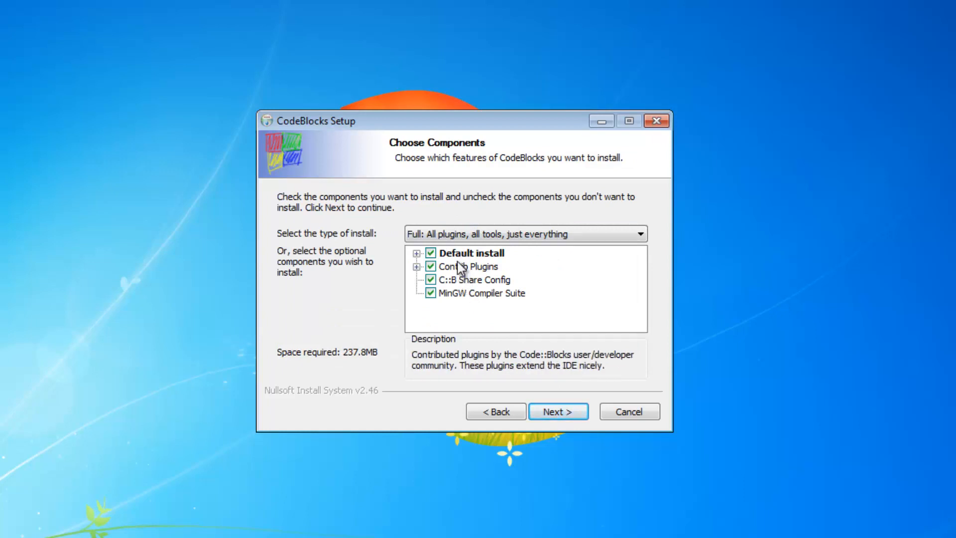
pyautogui.click(639, 233)
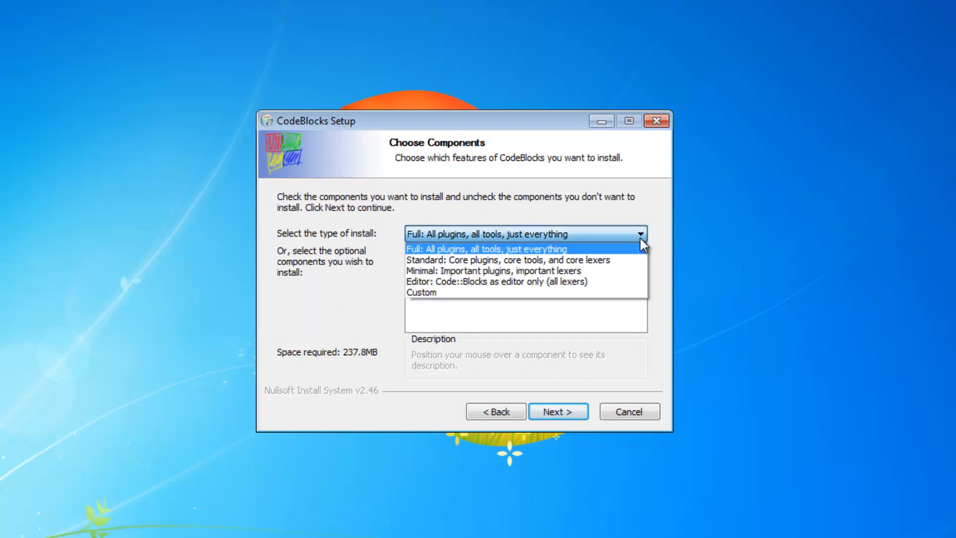
pyautogui.click(485, 248)
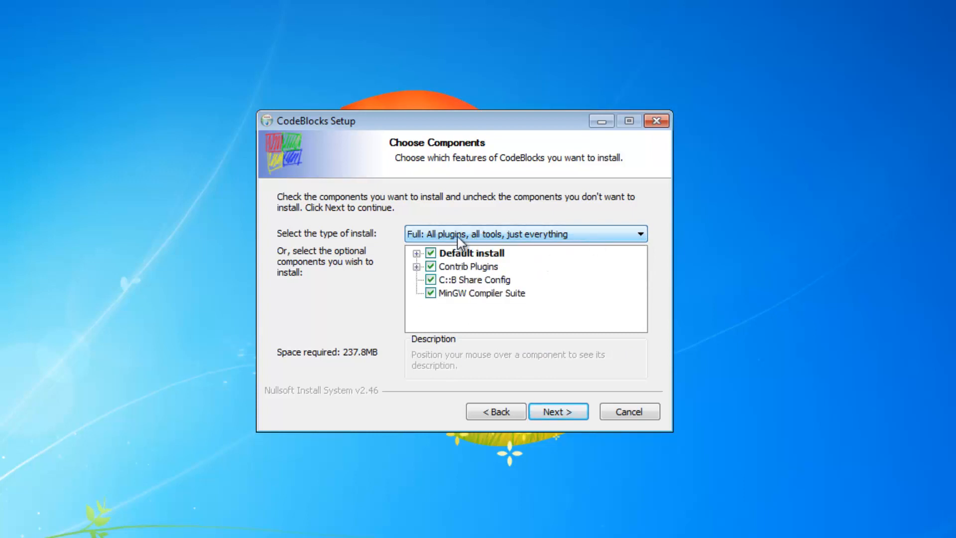
# Step: Install into the default folder, decline running Code::Blocks now, and finish setup
pyautogui.click(557, 411)
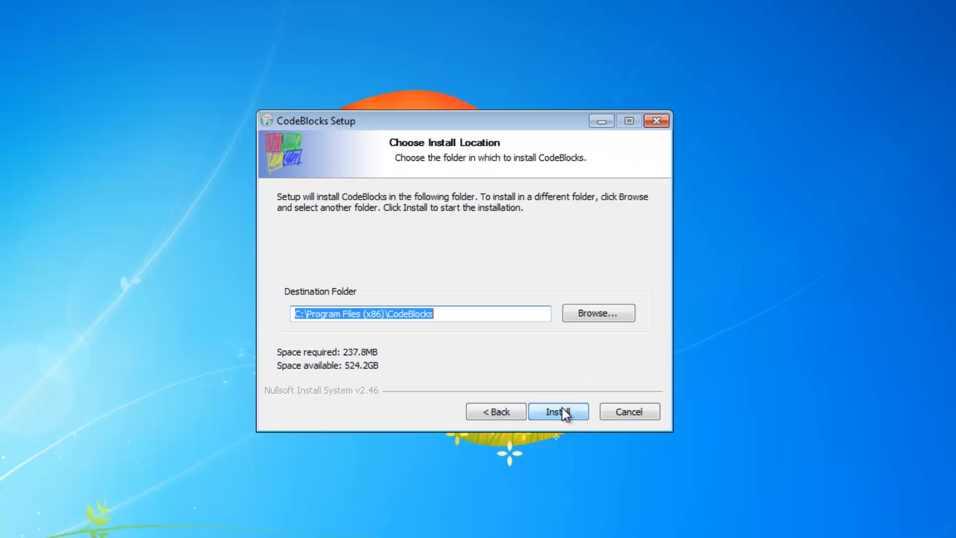
pyautogui.click(557, 411)
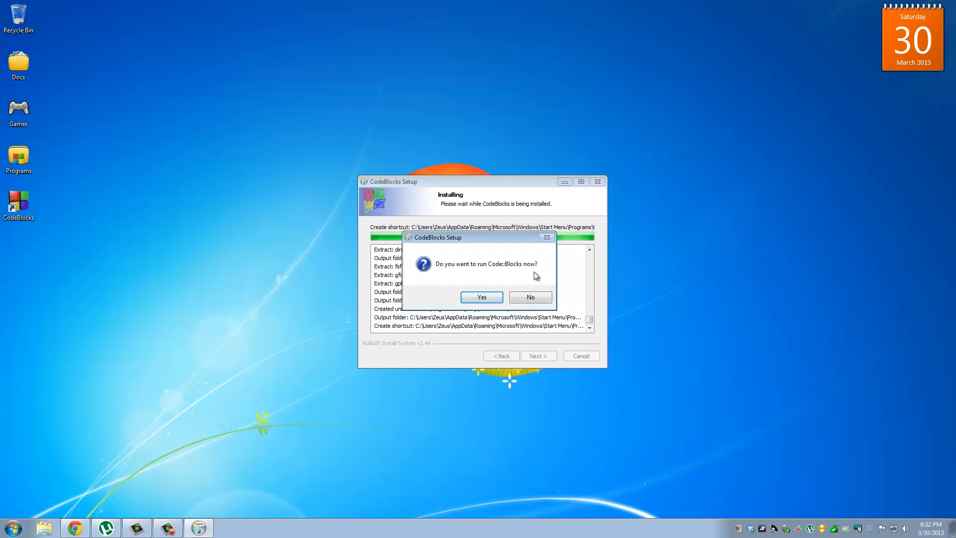
pyautogui.click(529, 297)
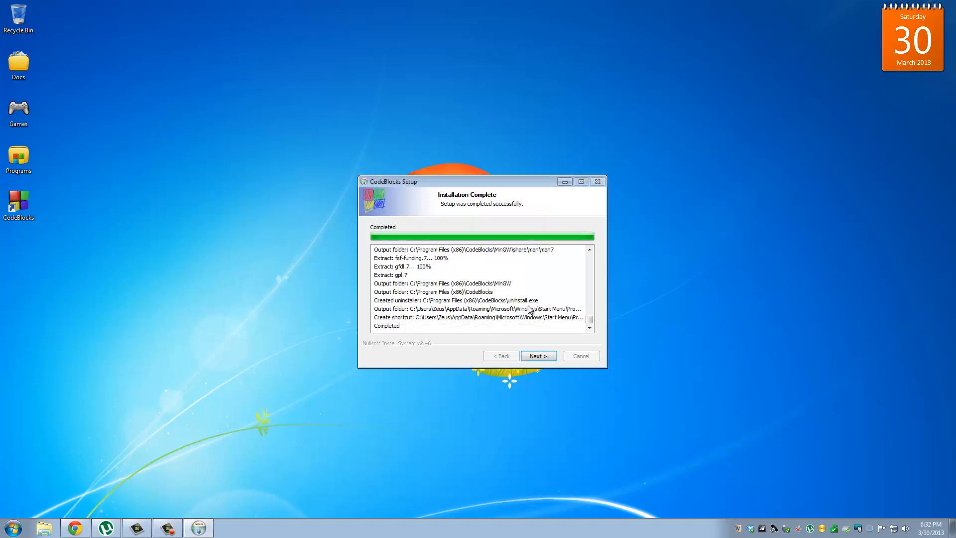
pyautogui.click(537, 355)
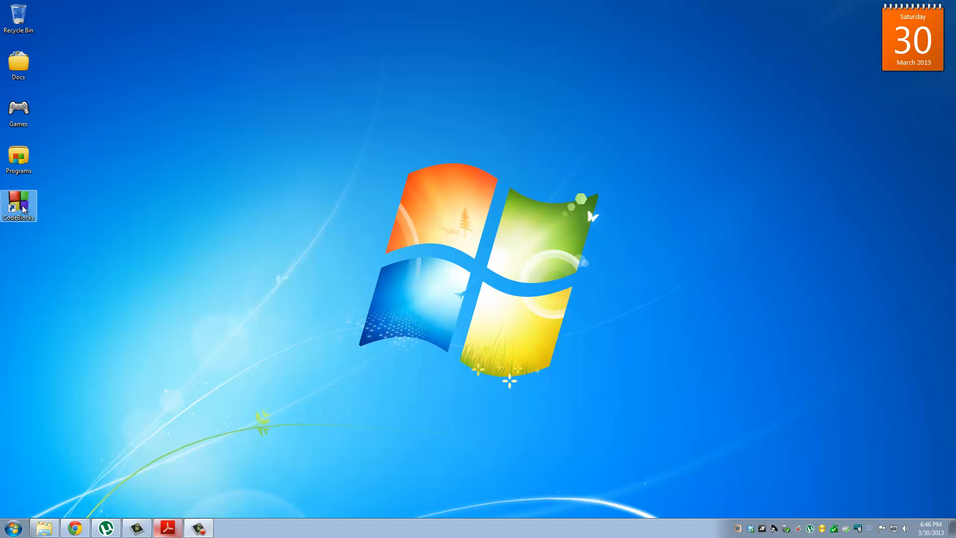
# Step: Launch Code::Blocks from the desktop shortcut and bring up the File menu's New choices
pyautogui.doubleClick(19, 206)
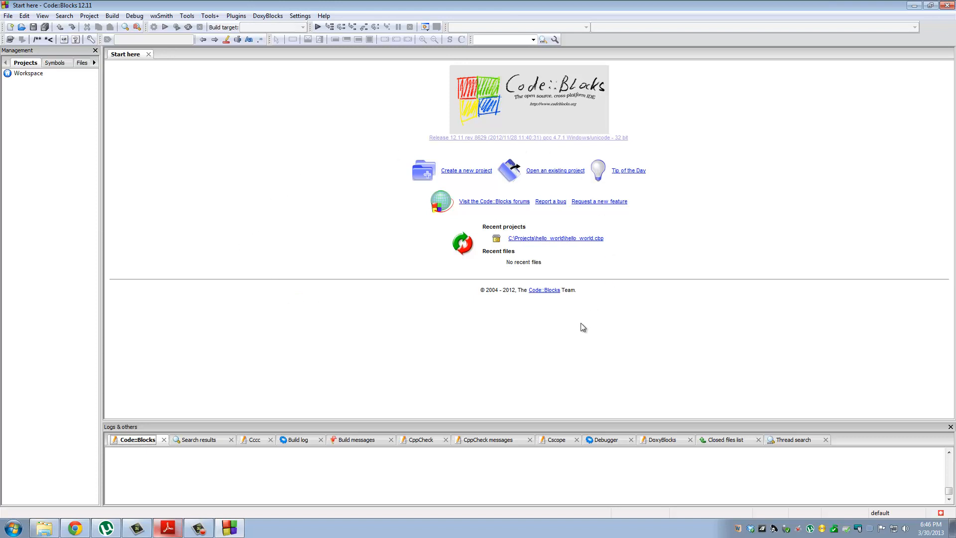
pyautogui.moveTo(415, 297)
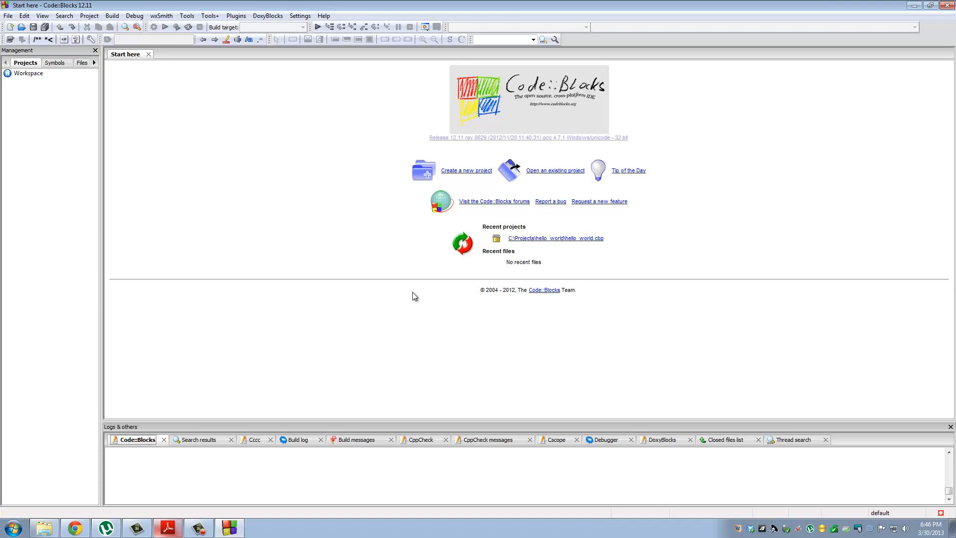
pyautogui.moveTo(27, 74)
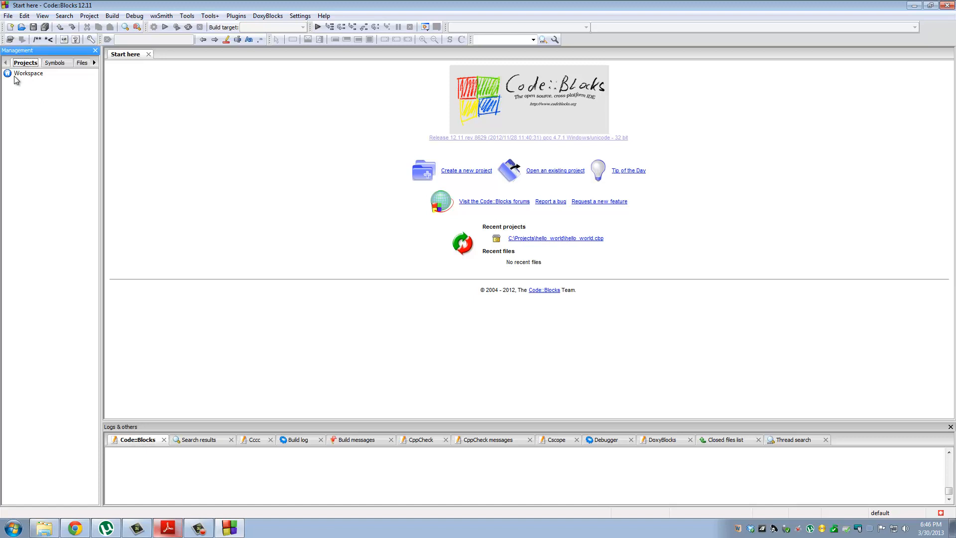
pyautogui.click(29, 73)
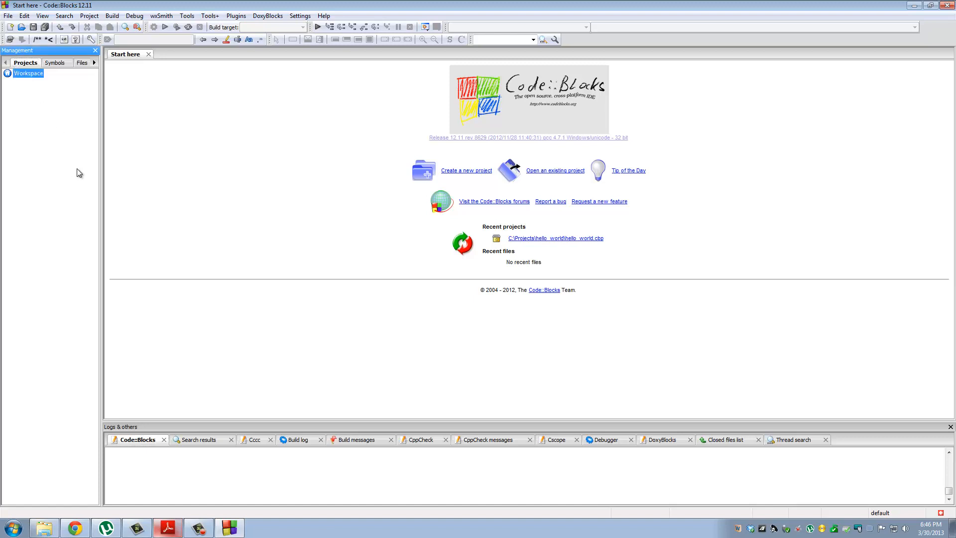
pyautogui.moveTo(72, 177)
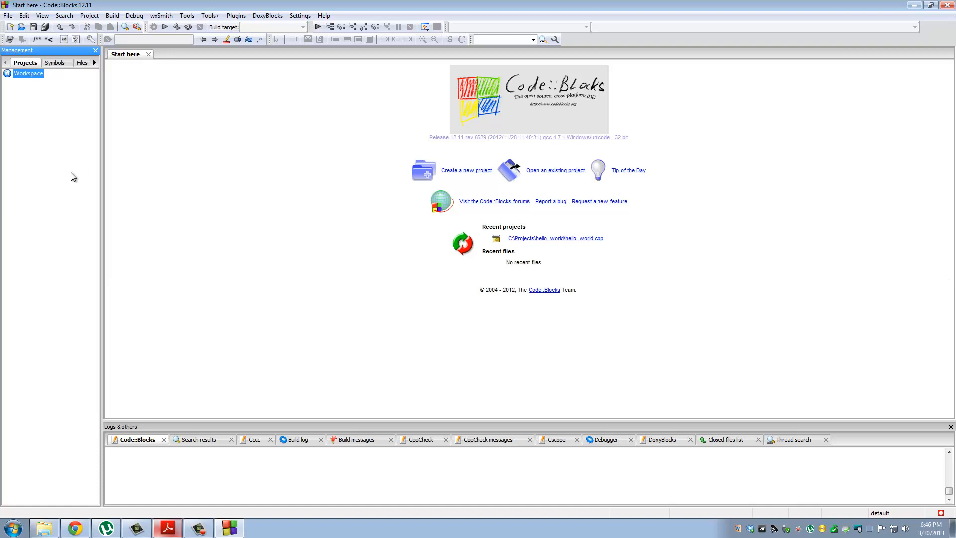
pyautogui.moveTo(35, 134)
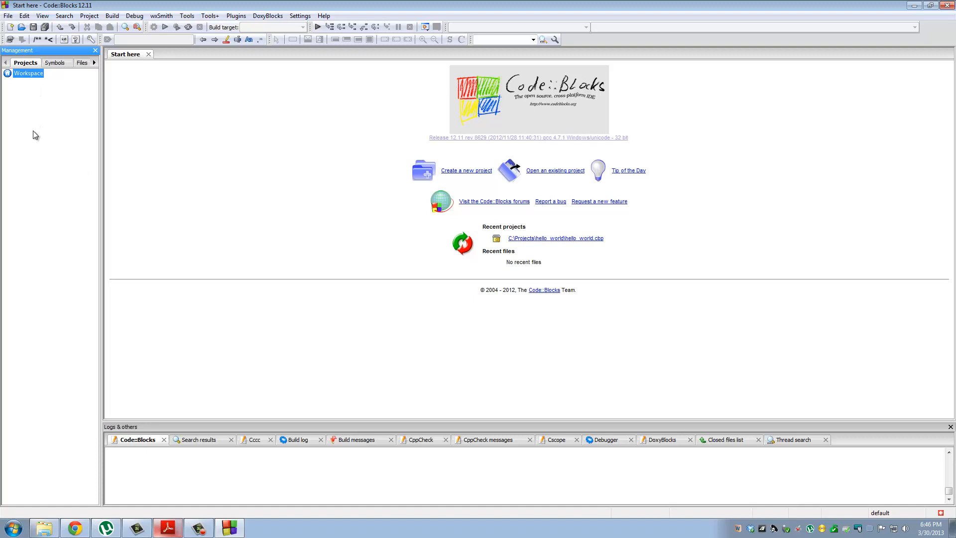
pyautogui.moveTo(31, 196)
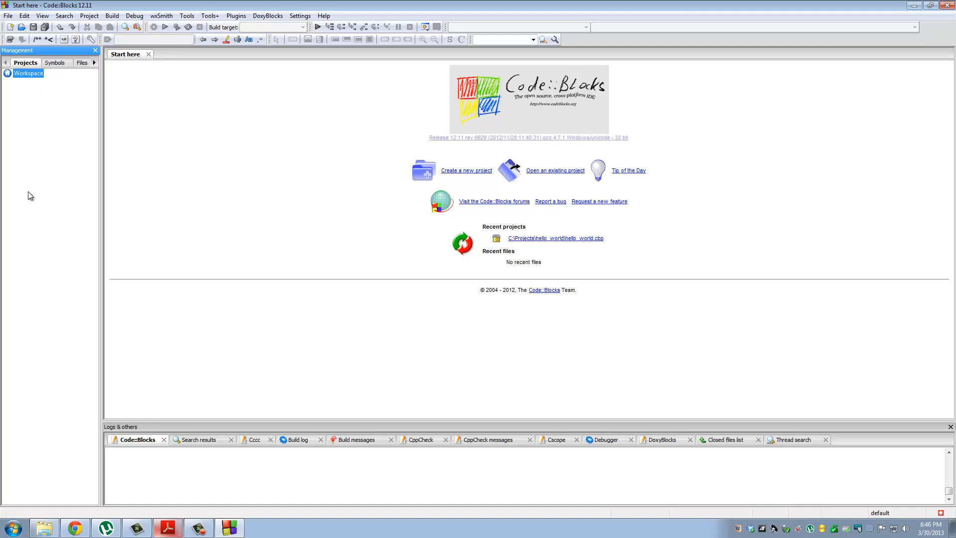
pyautogui.moveTo(8, 46)
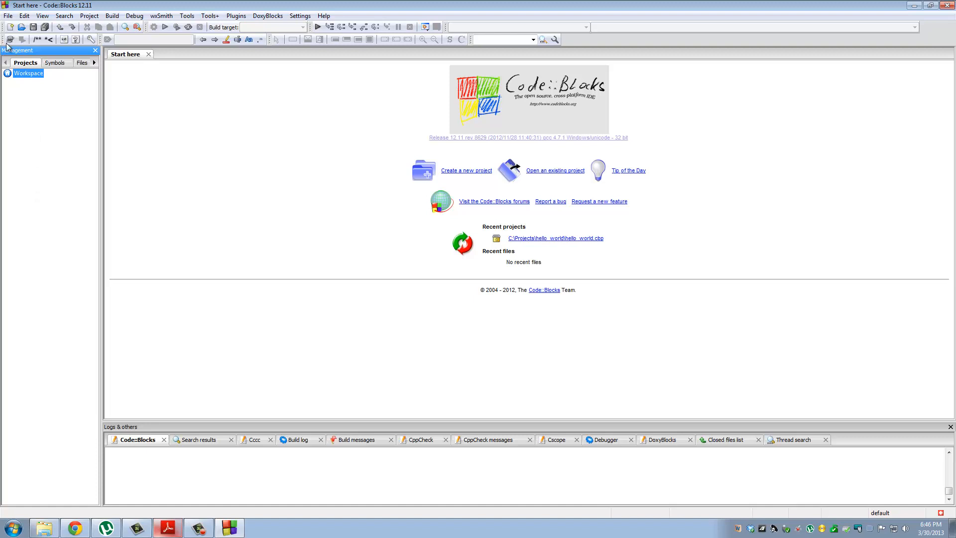
pyautogui.click(8, 15)
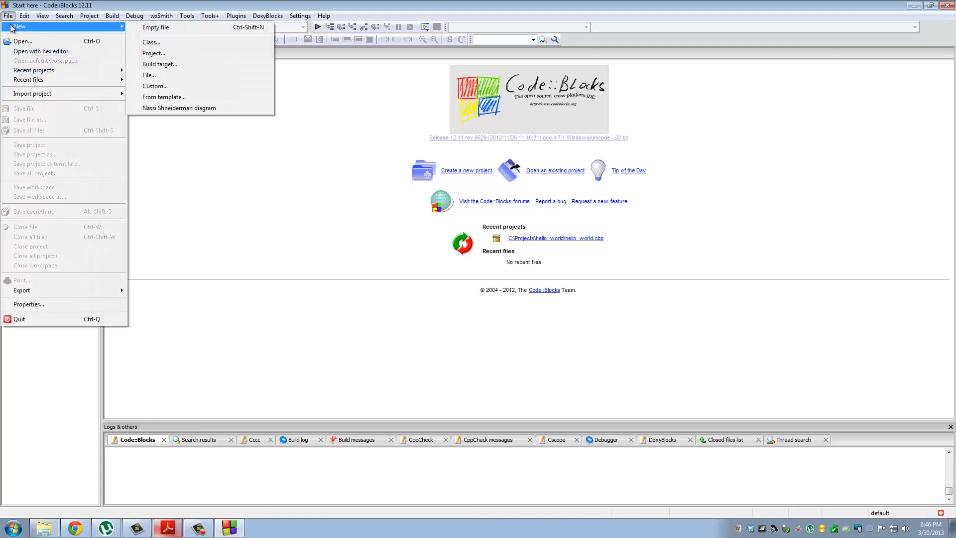
pyautogui.moveTo(154, 53)
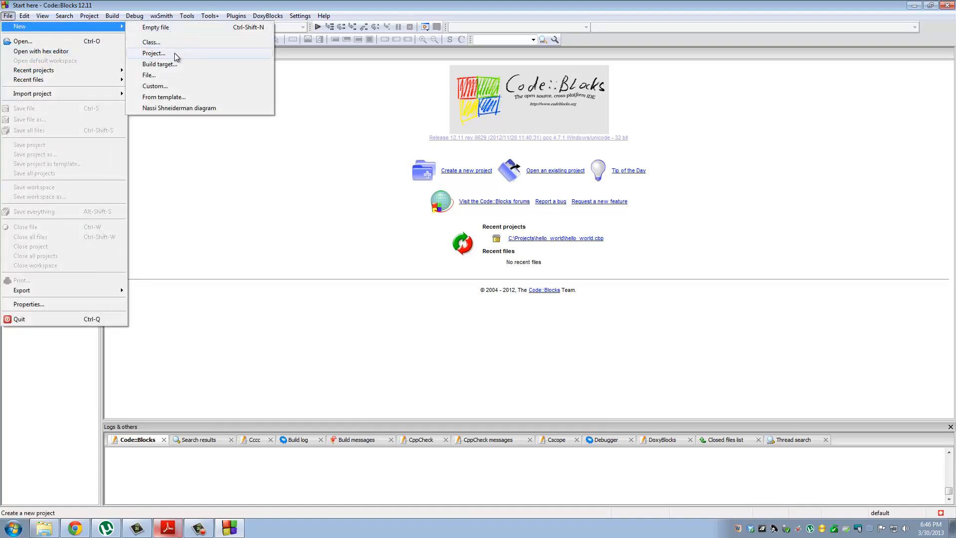
# Step: Start a new project and pick the Console application template
pyautogui.click(153, 53)
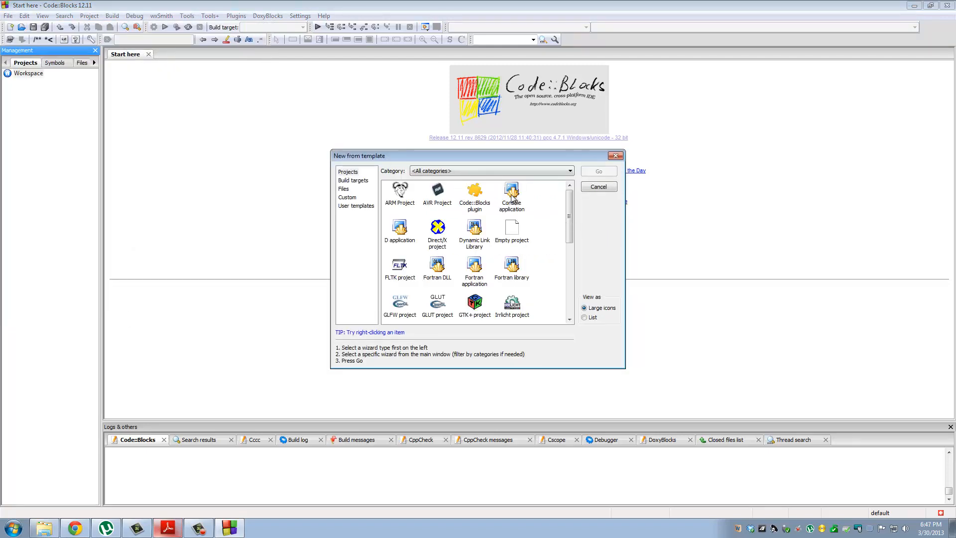
pyautogui.click(512, 195)
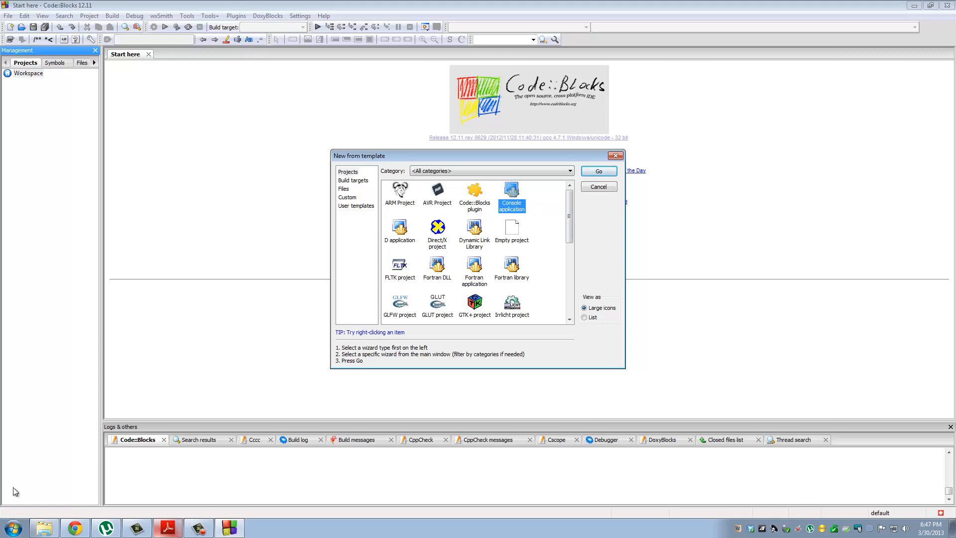
# Step: Launch cmd from the Start menu search as an example of a console window
pyautogui.click(12, 526)
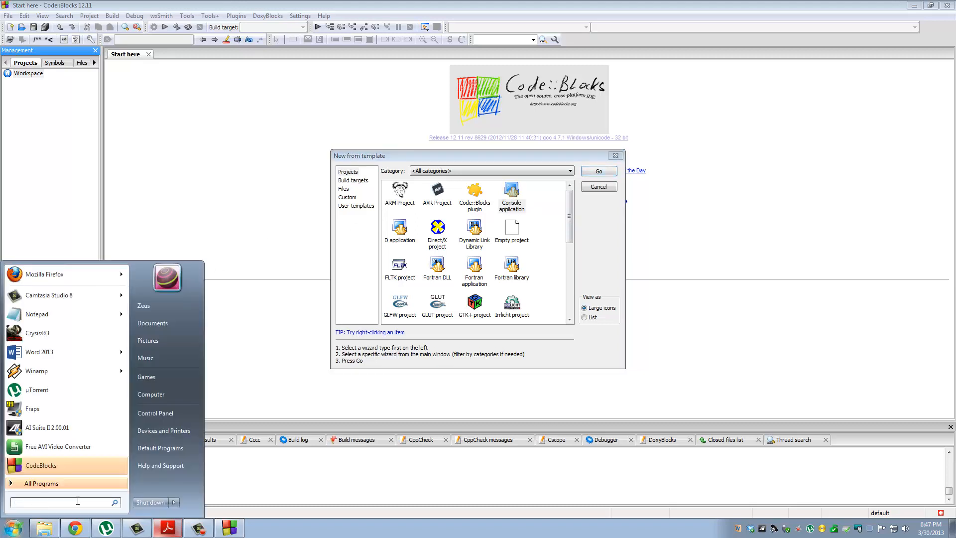
pyautogui.write('cmd')
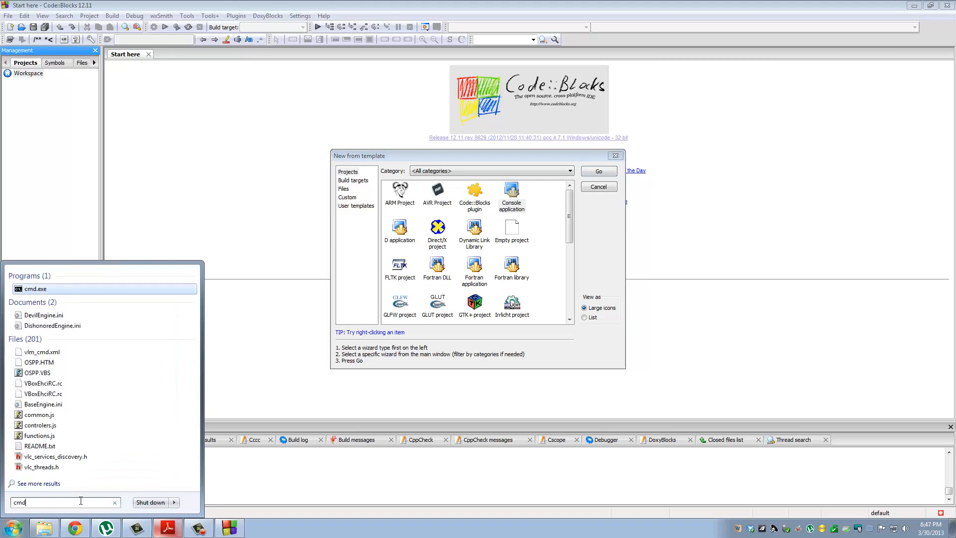
pyautogui.click(36, 289)
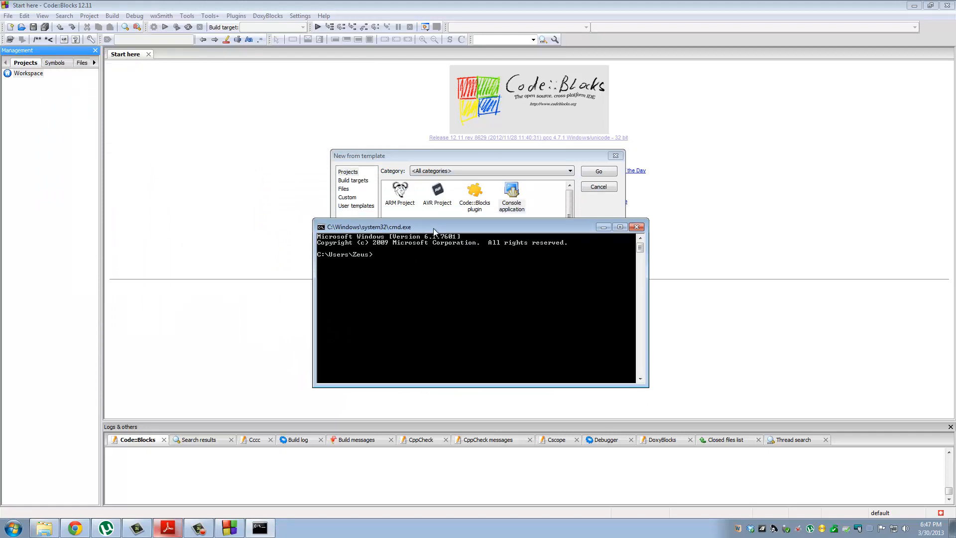
pyautogui.moveTo(446, 227)
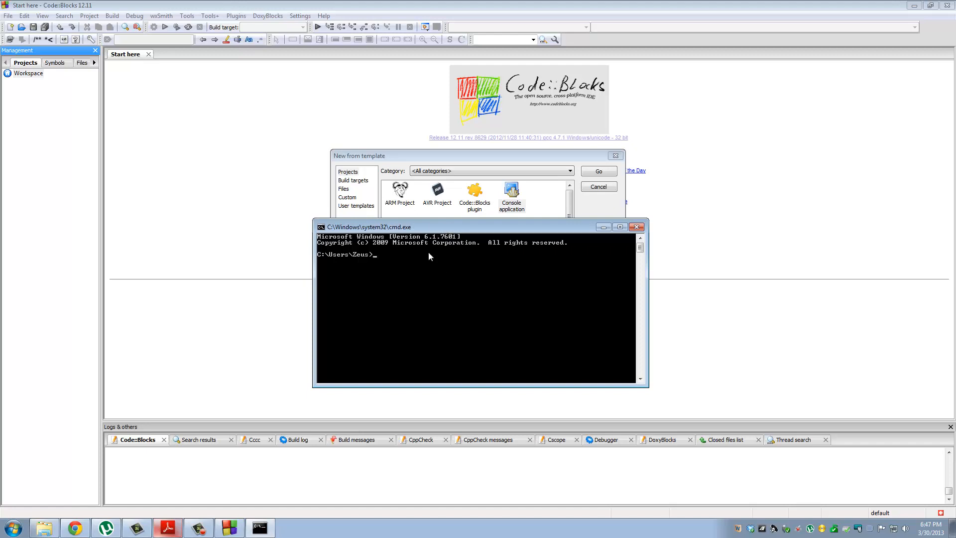
pyautogui.moveTo(449, 292)
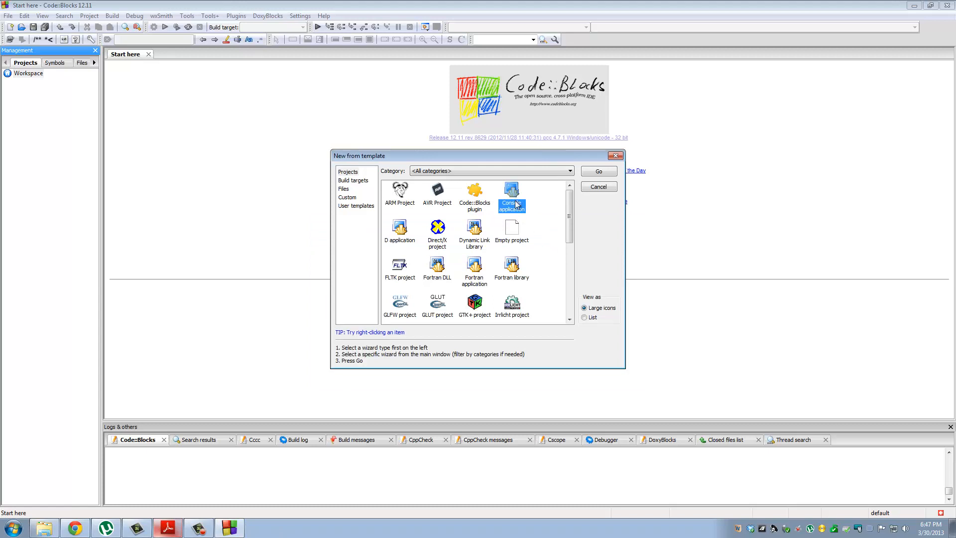
pyautogui.moveTo(591, 186)
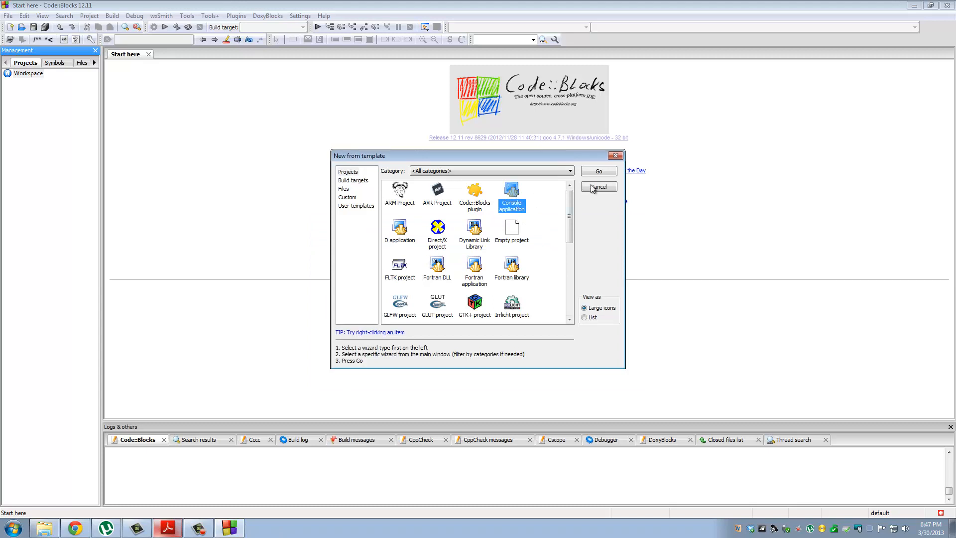
# Step: Proceed through the console wizard choosing C++ as the project language
pyautogui.click(598, 170)
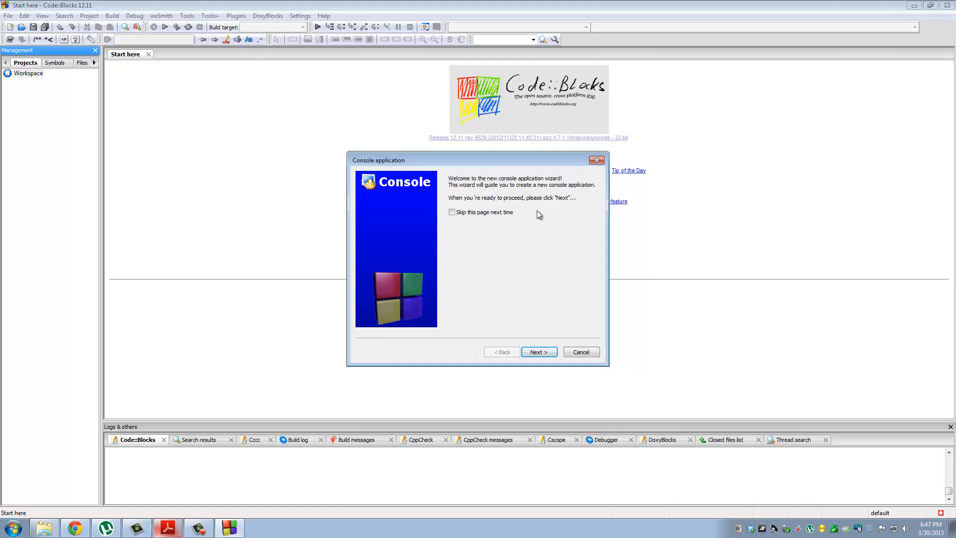
pyautogui.click(538, 352)
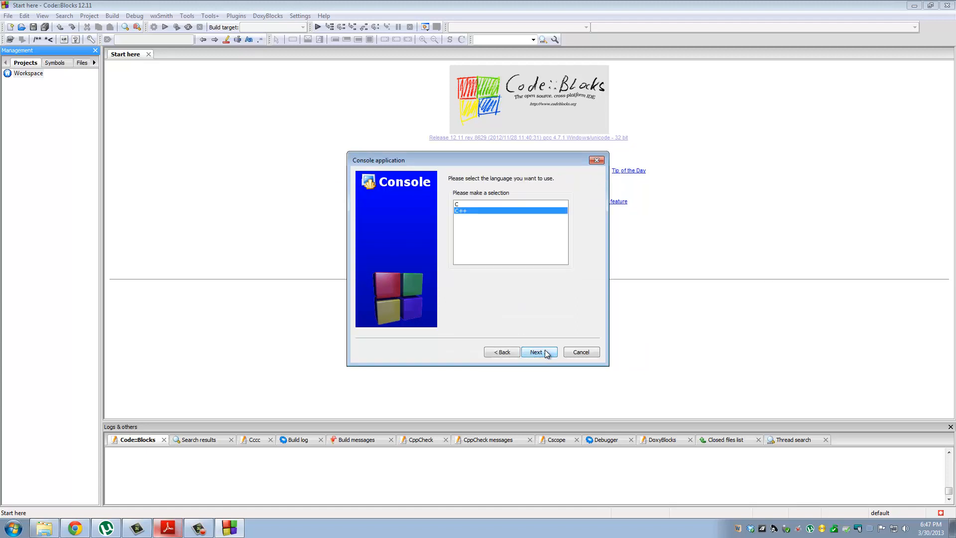
pyautogui.click(460, 203)
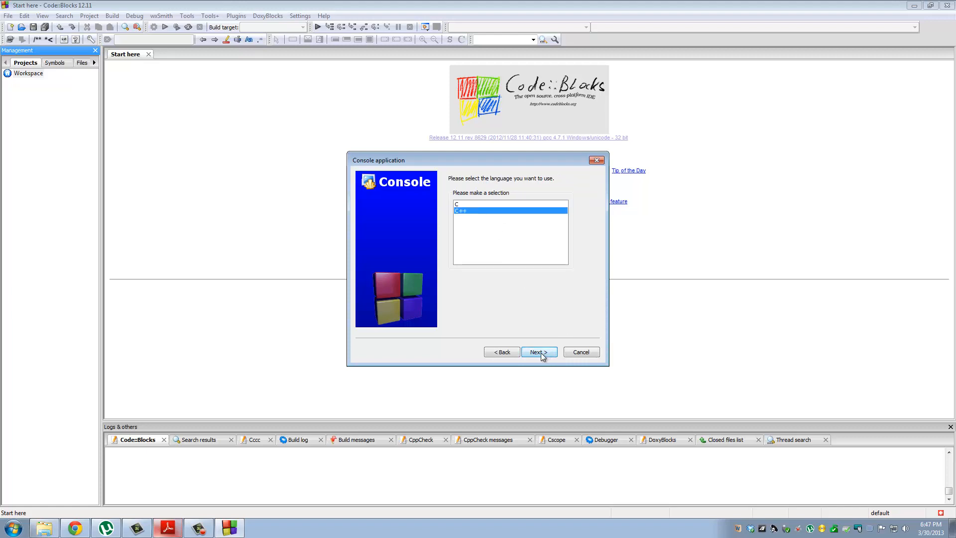
pyautogui.click(539, 352)
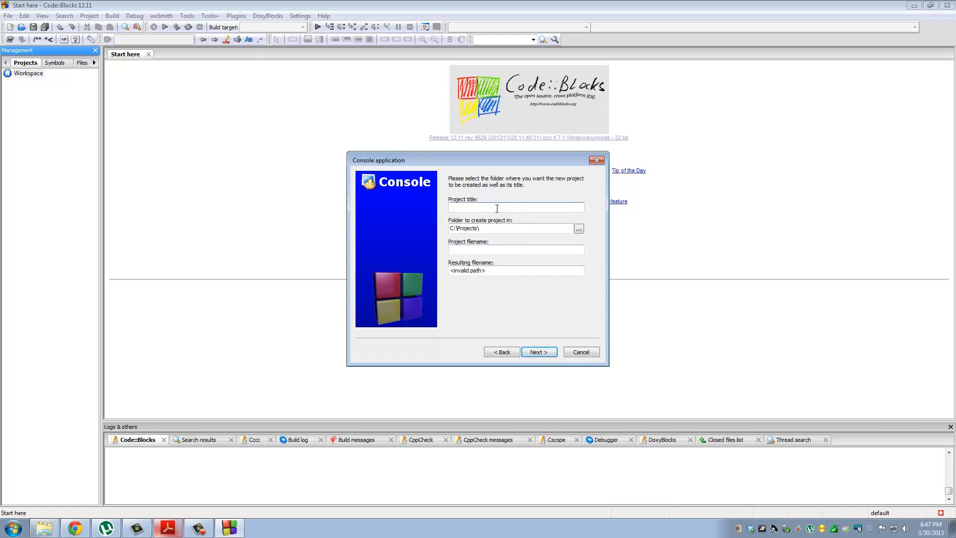
# Step: Name the project hello_world under C:\Projects\ and continue to the next page
pyautogui.write('hello_wor')
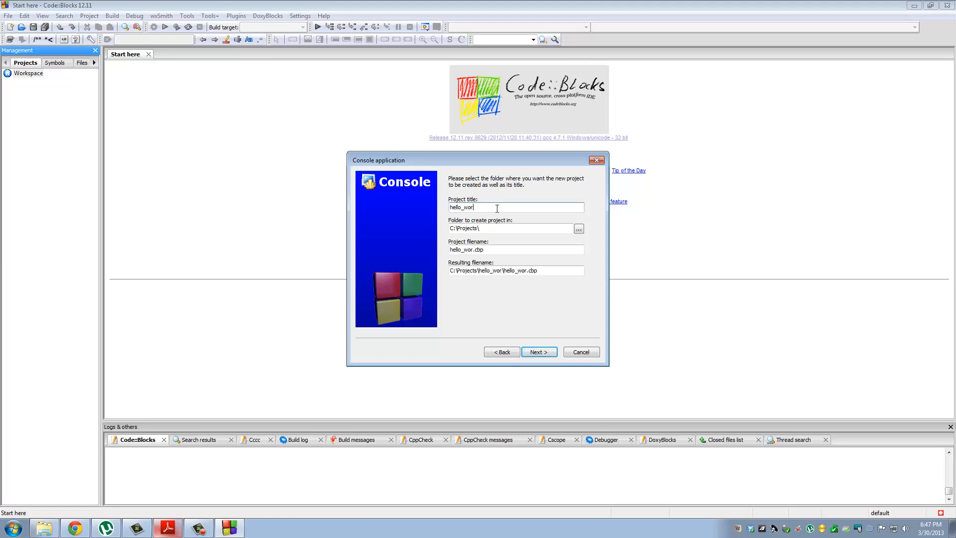
pyautogui.write('ld')
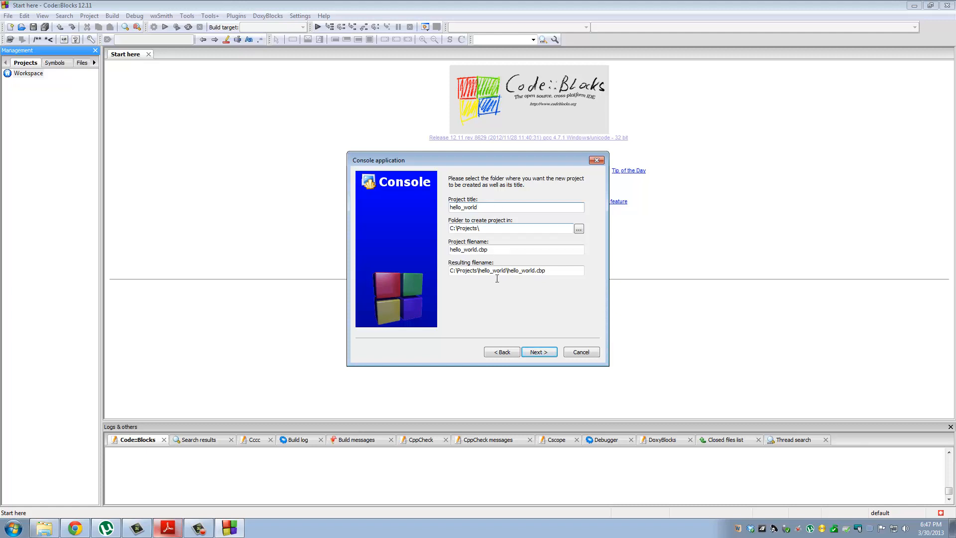
pyautogui.moveTo(521, 312)
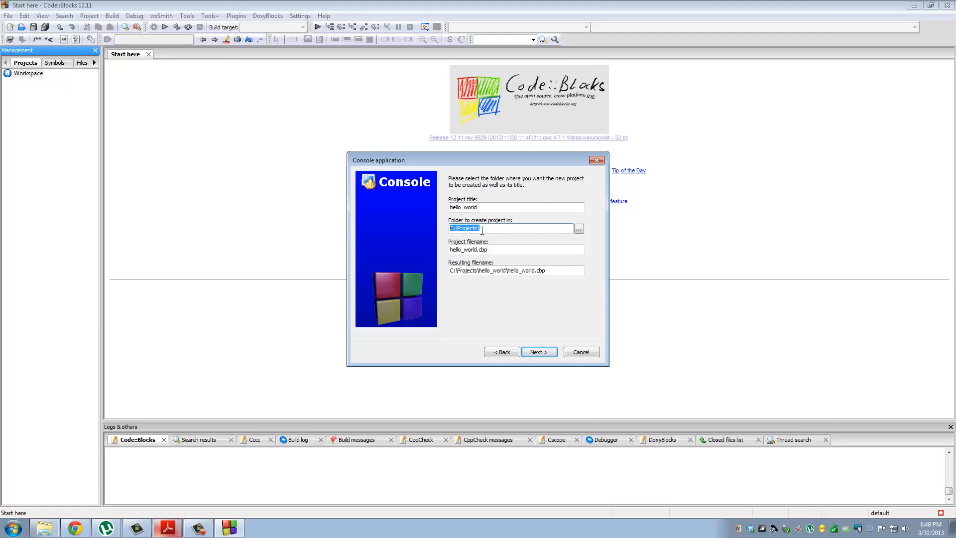
pyautogui.click(462, 207)
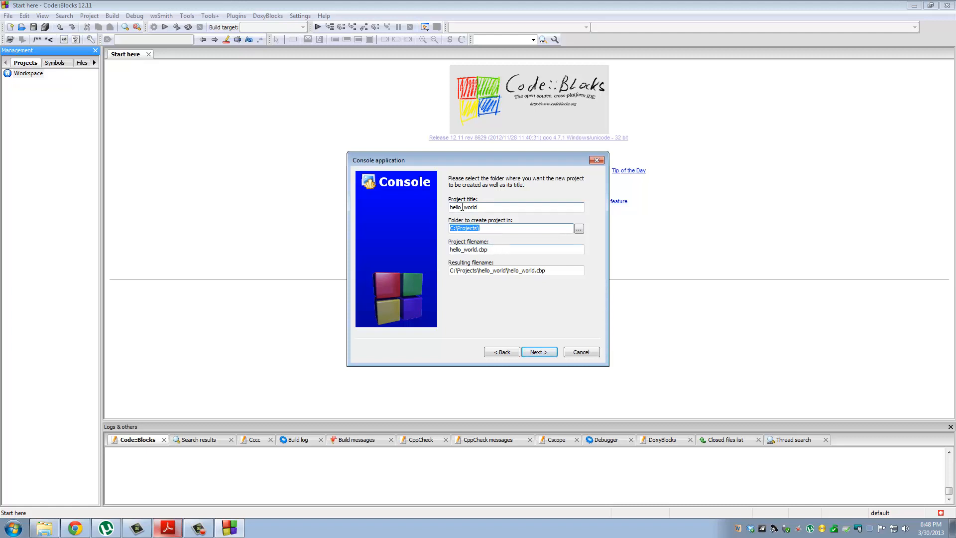
pyautogui.click(463, 208)
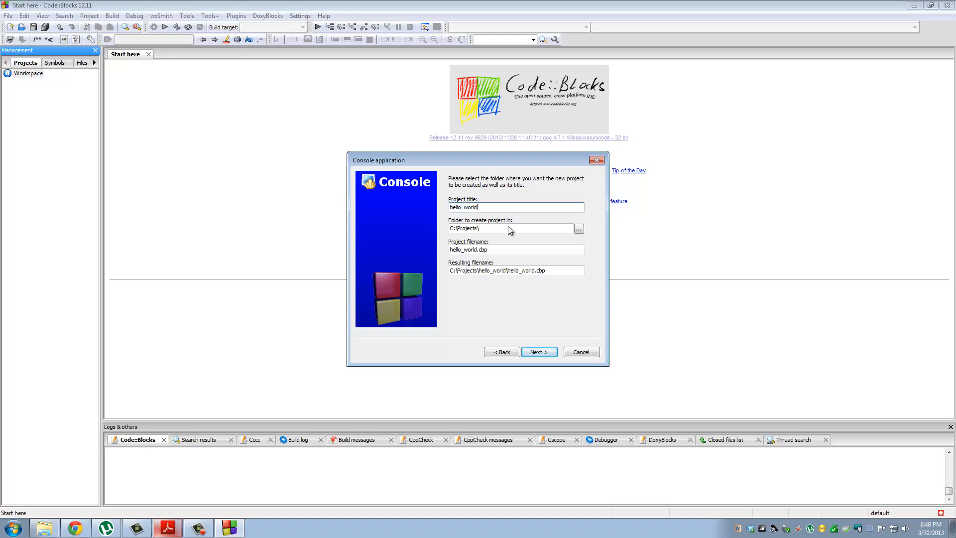
pyautogui.click(515, 249)
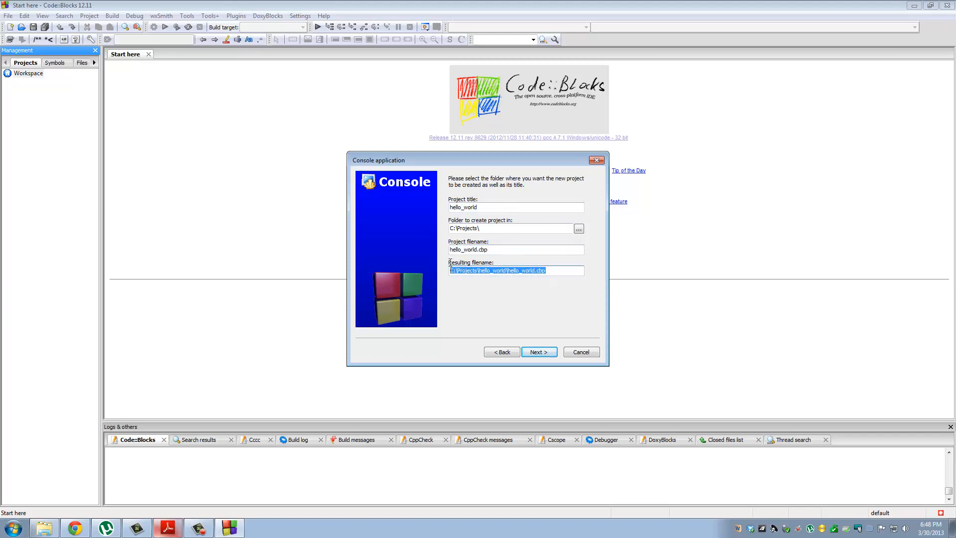
pyautogui.click(538, 352)
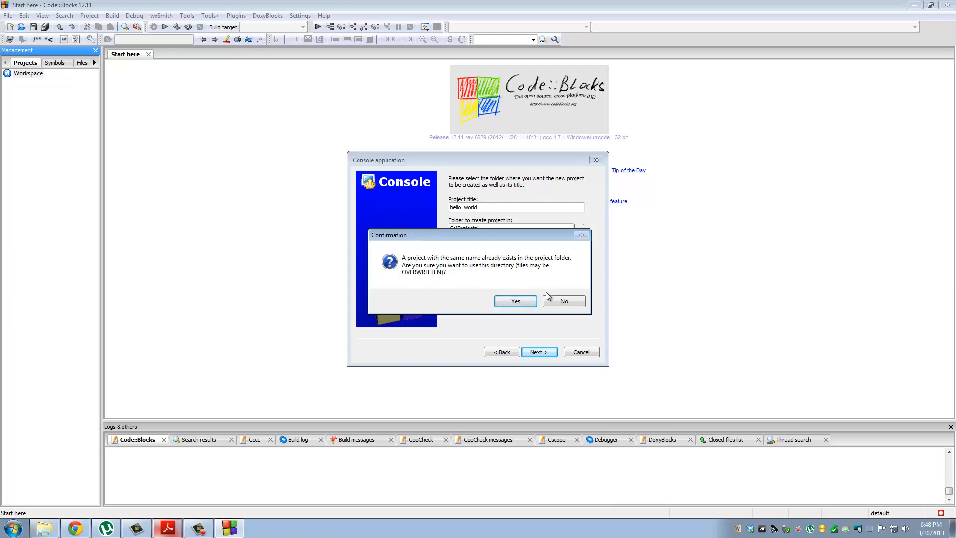
# Step: Reuse the existing hello_world folder, finish with GNU GCC Compiler, and confirm overwriting the project file and main.cpp
pyautogui.click(515, 301)
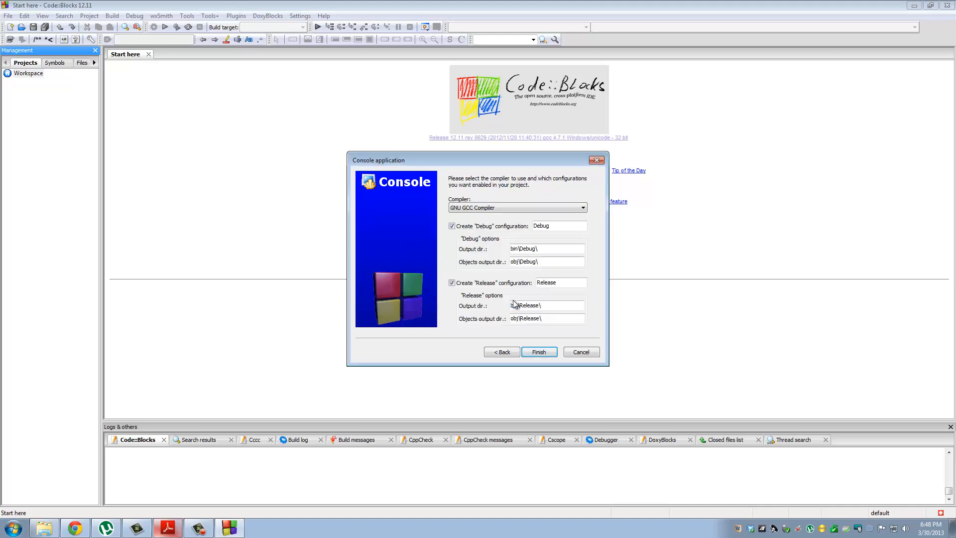
pyautogui.click(539, 351)
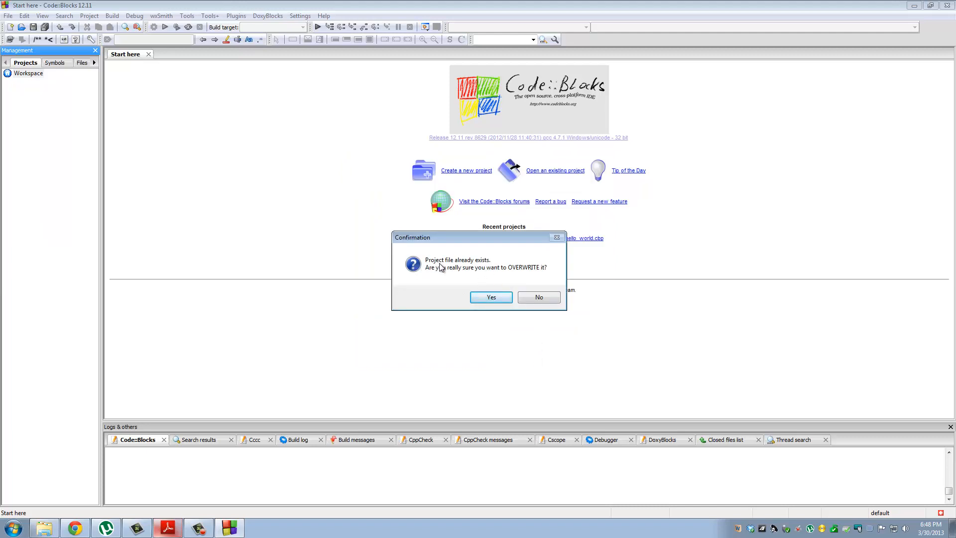
pyautogui.moveTo(494, 289)
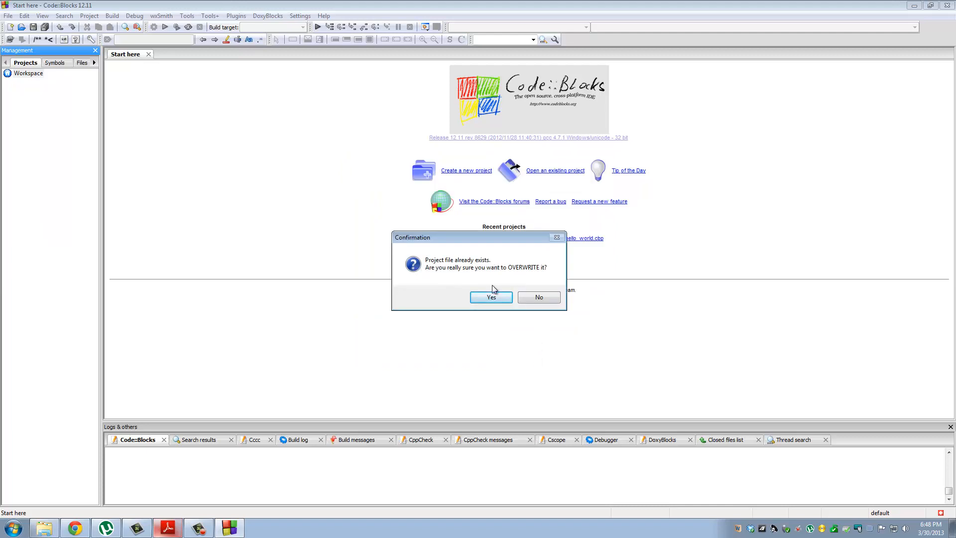
pyautogui.click(490, 296)
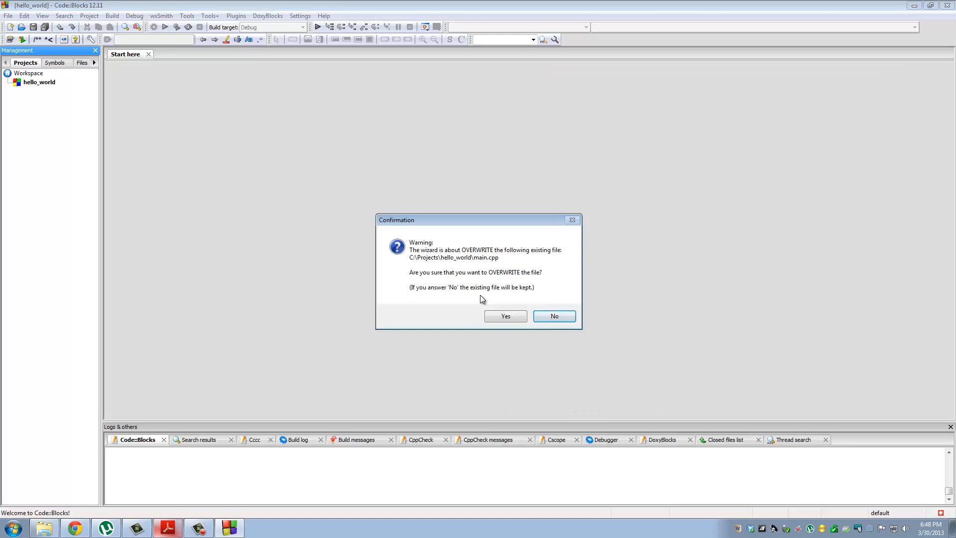
pyautogui.click(505, 316)
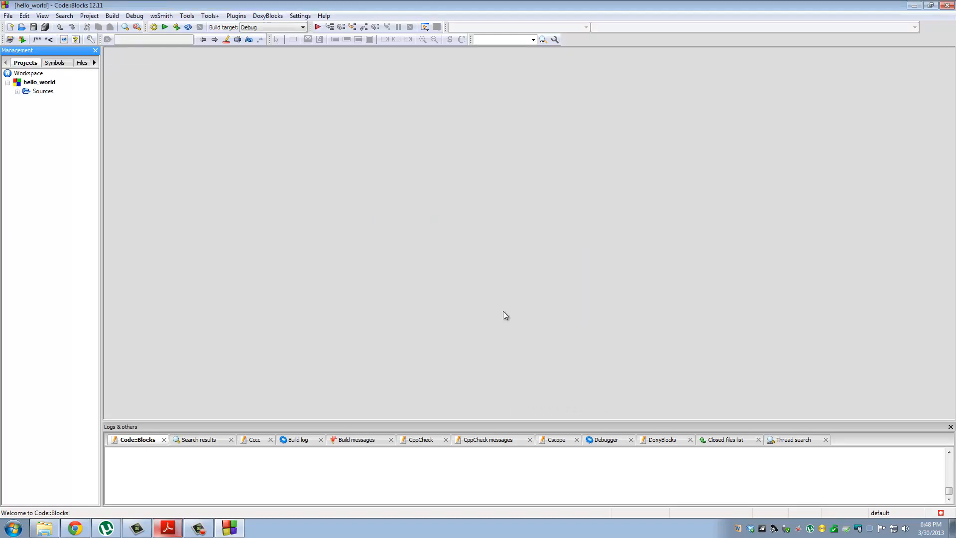
pyautogui.moveTo(491, 249)
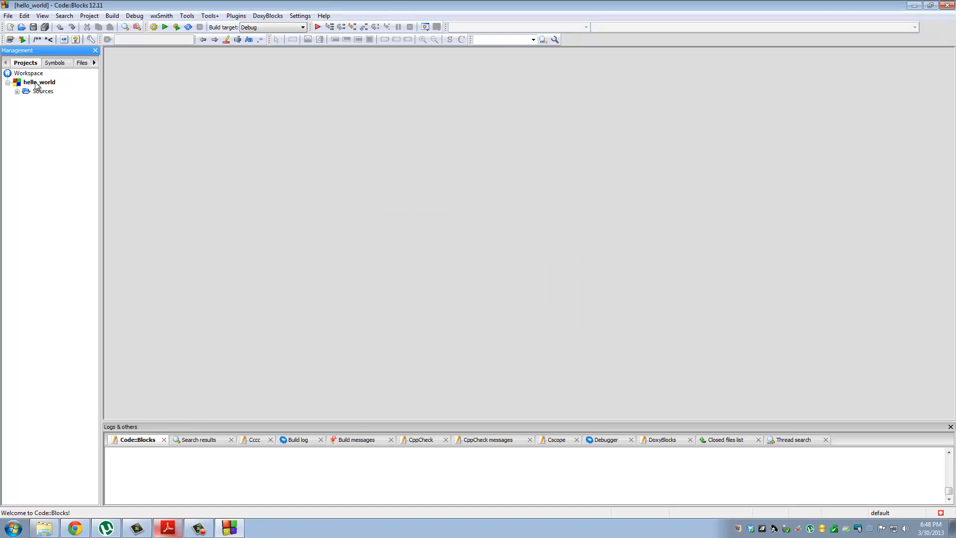
# Step: Expand hello_world > Sources, open main.cpp in the editor and select all its Hello world code
pyautogui.click(27, 72)
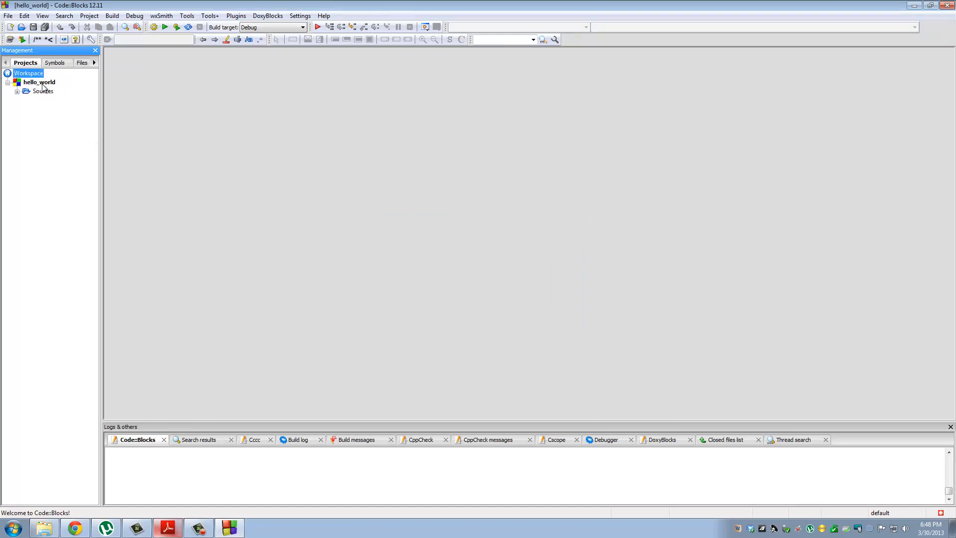
pyautogui.click(39, 82)
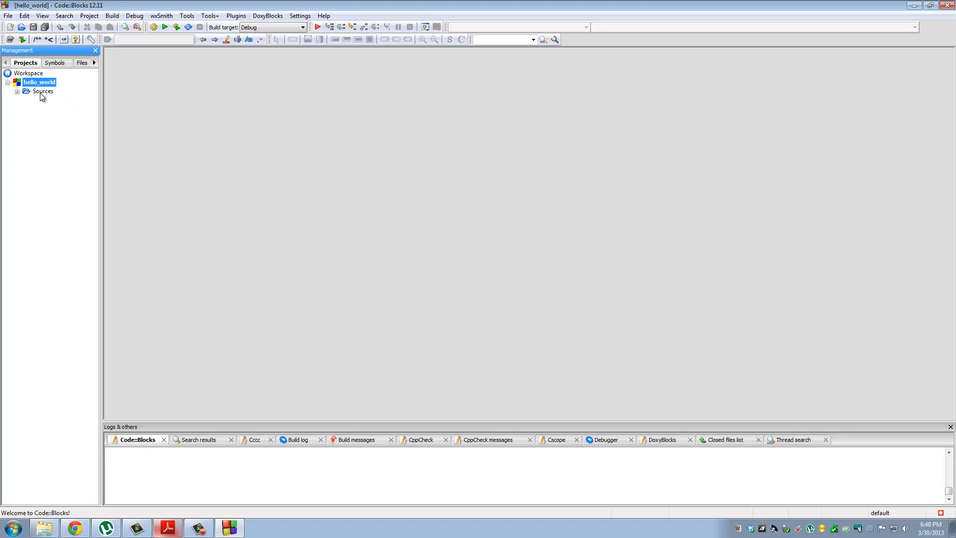
pyautogui.click(42, 91)
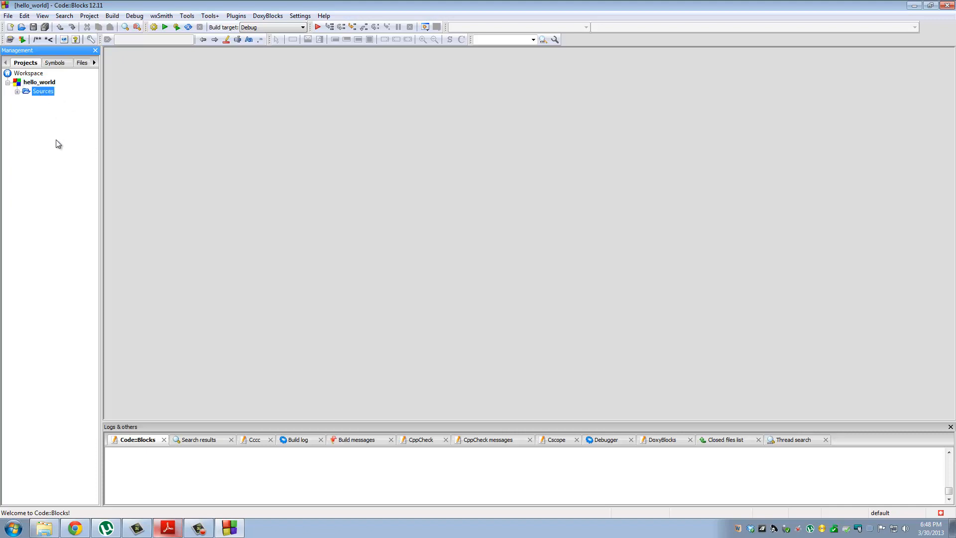
pyautogui.moveTo(18, 99)
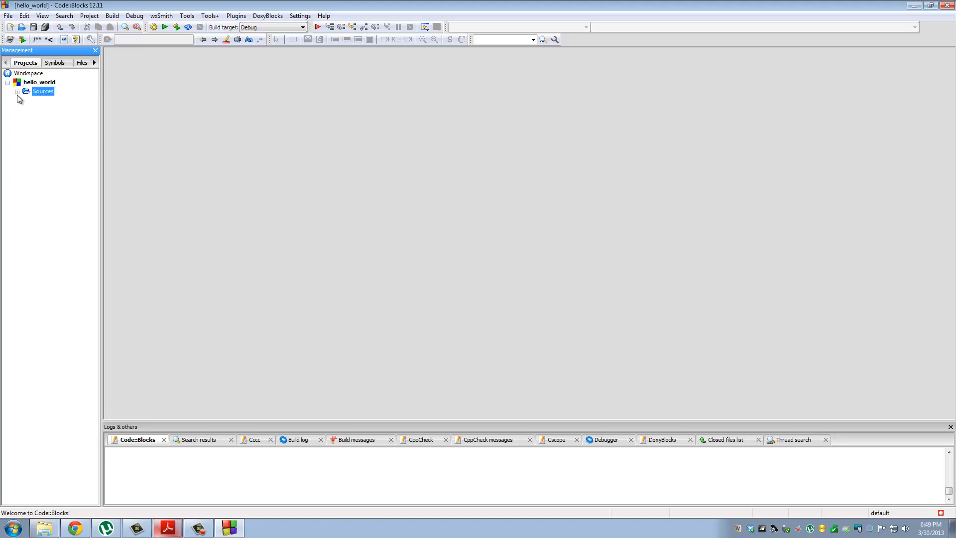
pyautogui.click(18, 90)
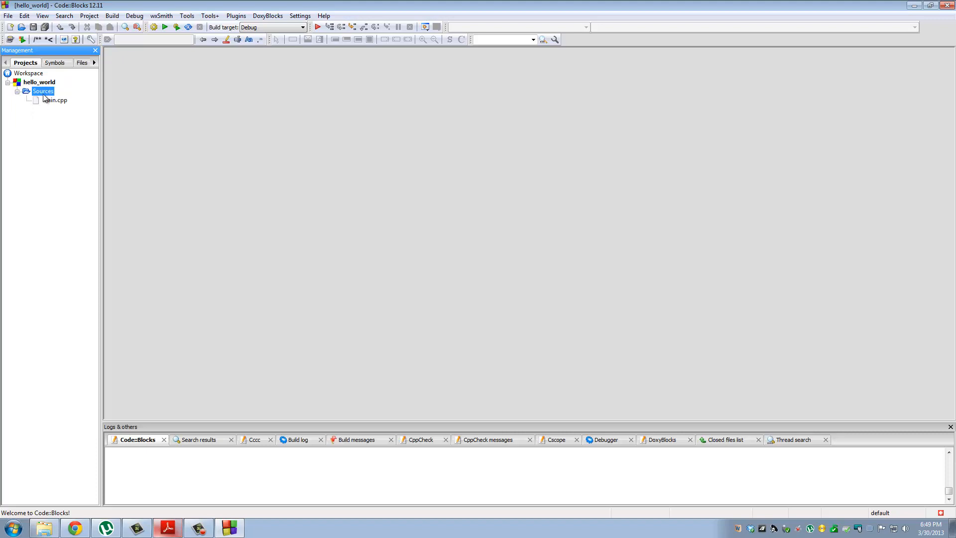
pyautogui.click(53, 100)
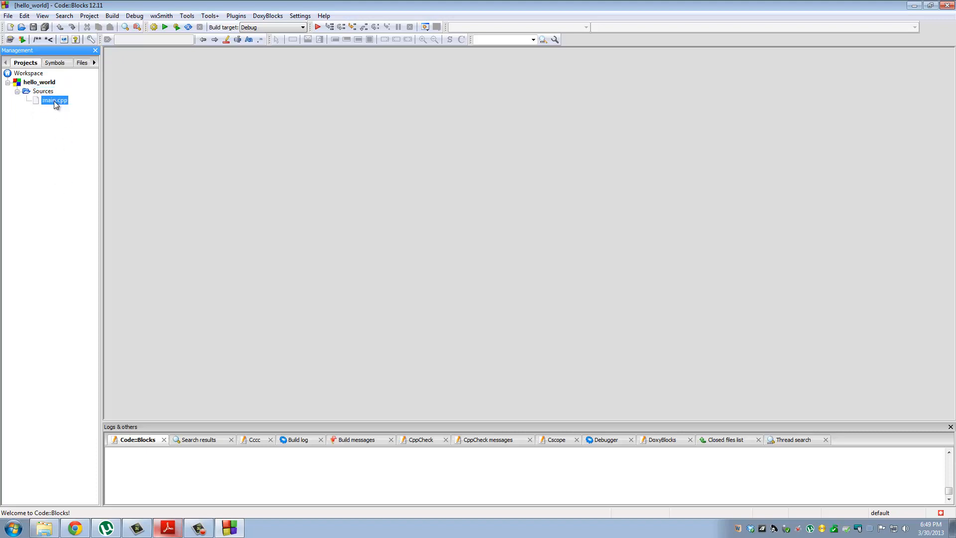
pyautogui.doubleClick(54, 99)
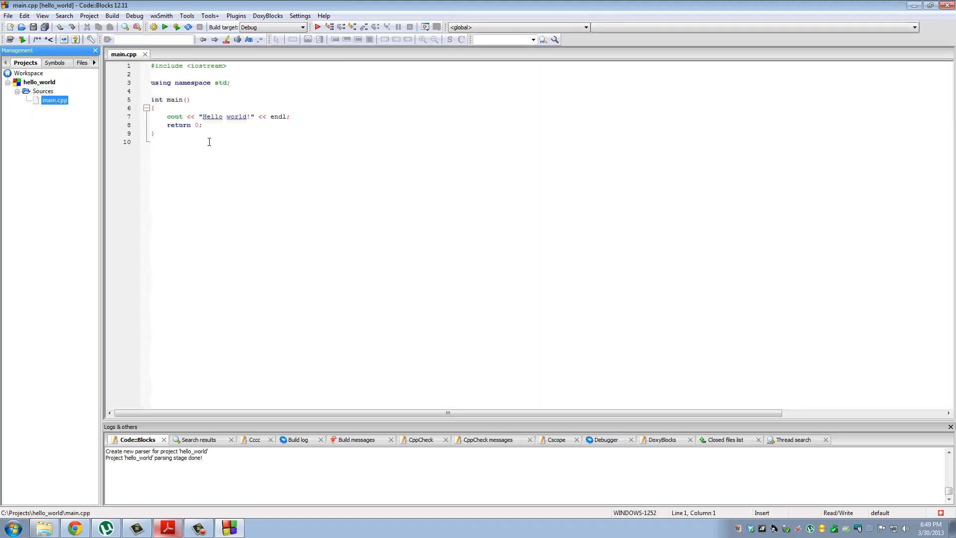
pyautogui.press('ctrl+a')
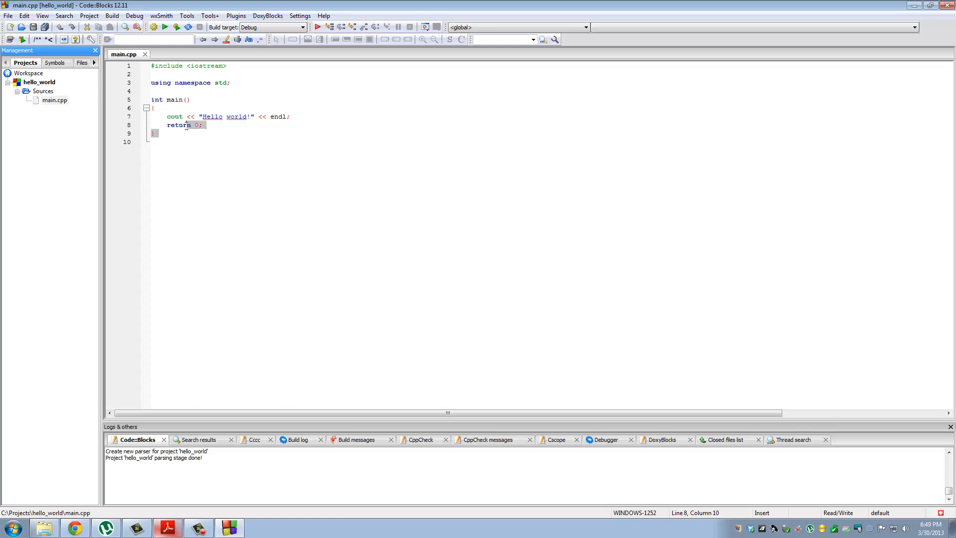
# Step: Build hello_world via Build > Build and point out 0 errors, 0 warnings in the log
pyautogui.click(110, 15)
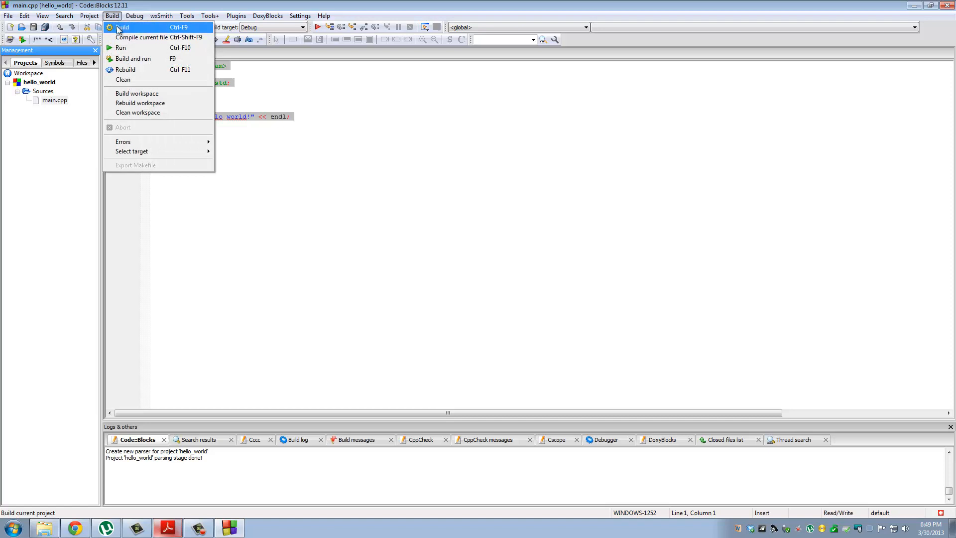
pyautogui.click(122, 27)
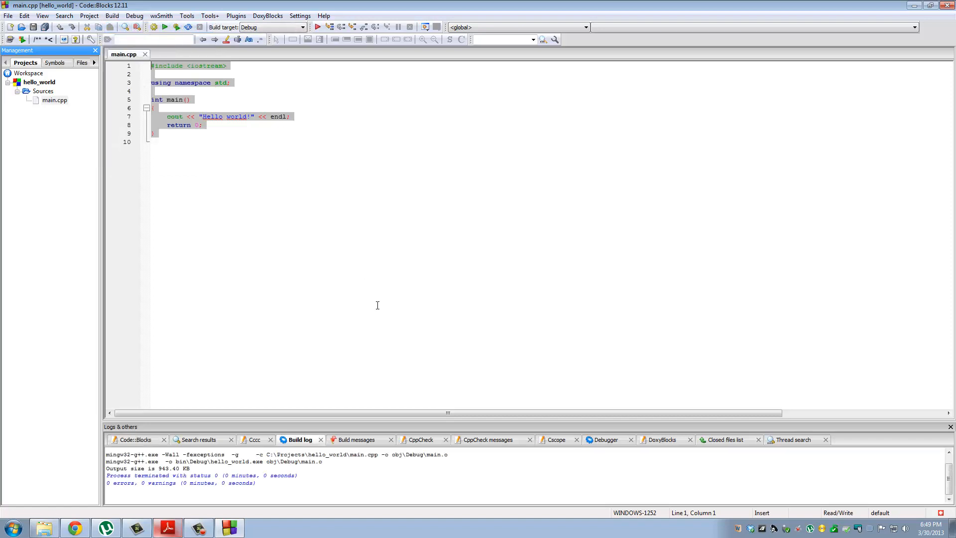
pyautogui.moveTo(371, 313)
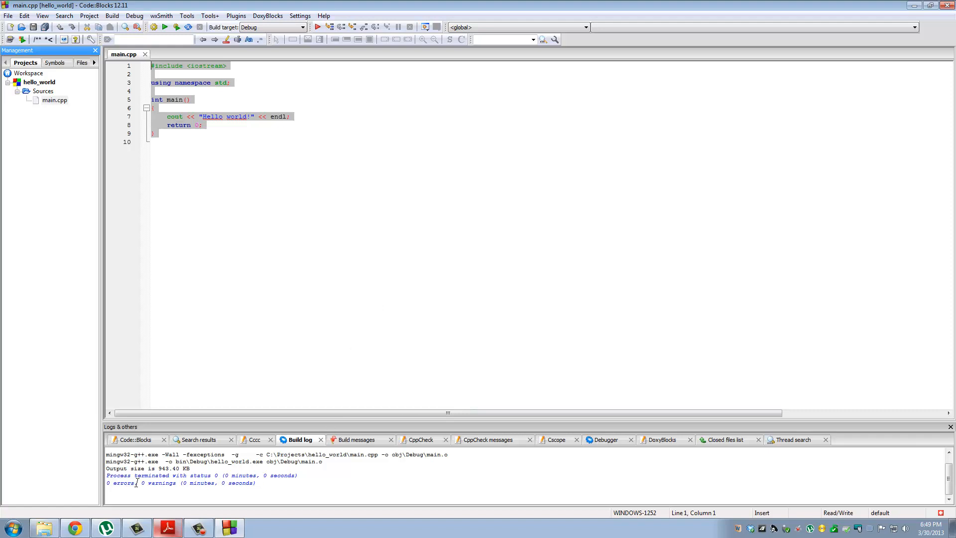
pyautogui.doubleClick(121, 482)
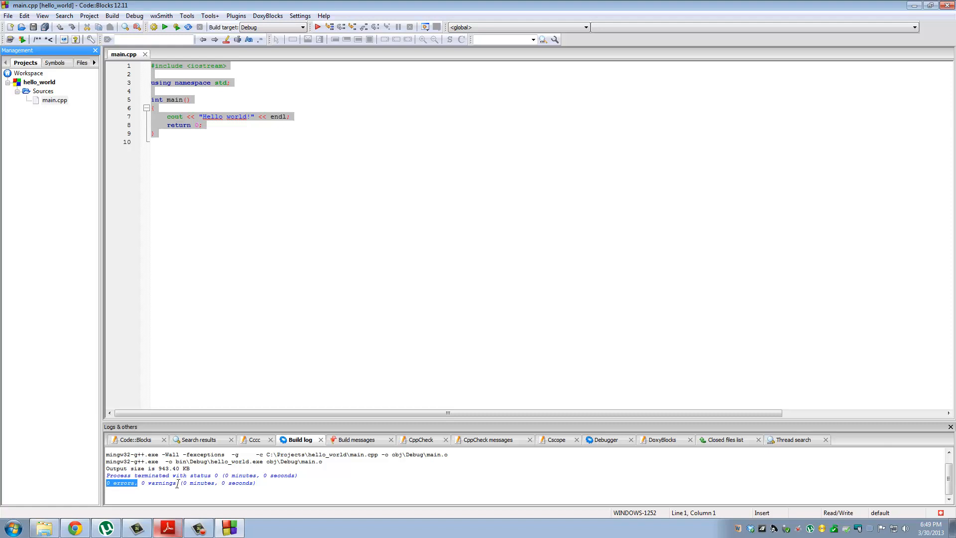
pyautogui.doubleClick(158, 482)
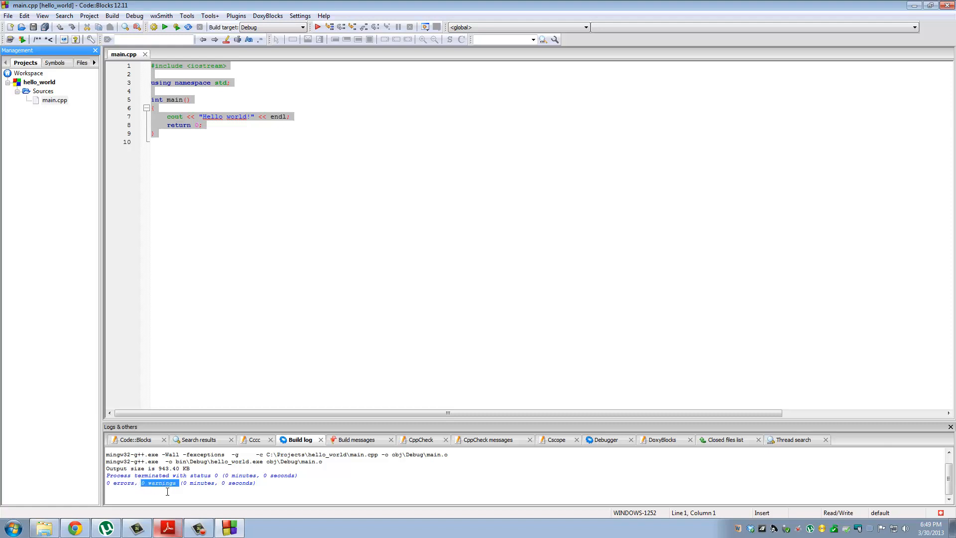
pyautogui.moveTo(279, 484)
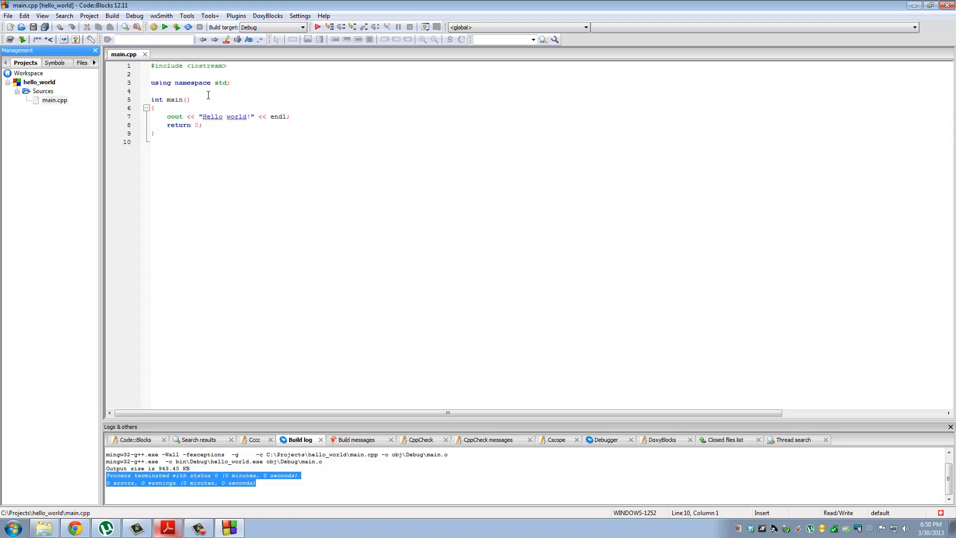
pyautogui.click(112, 15)
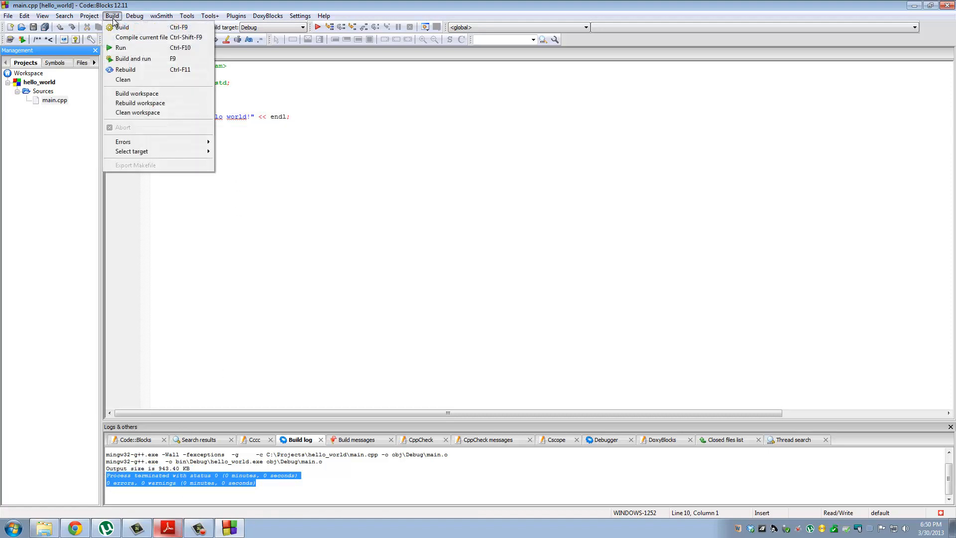
# Step: Run the program via Build > Run, see Hello world! printed, then close the console
pyautogui.click(120, 48)
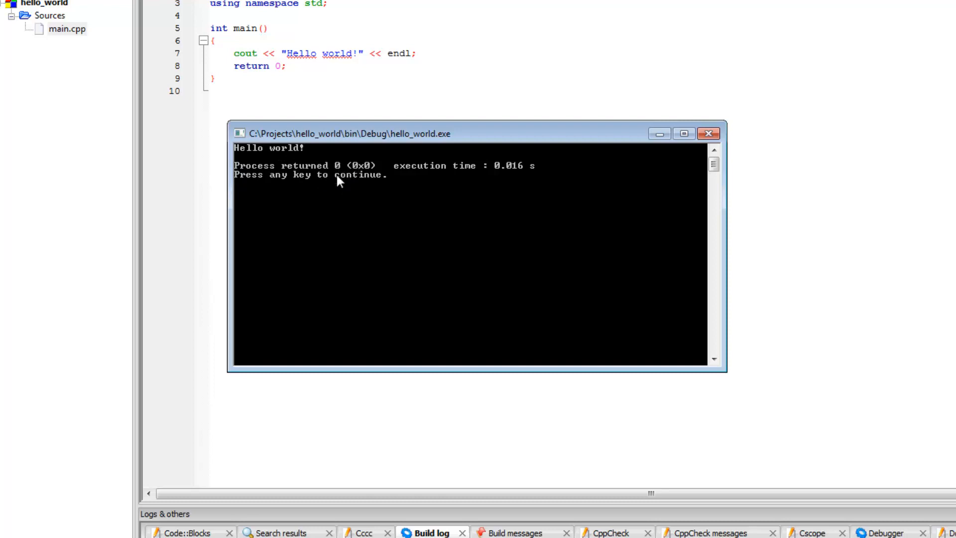
pyautogui.moveTo(264, 170)
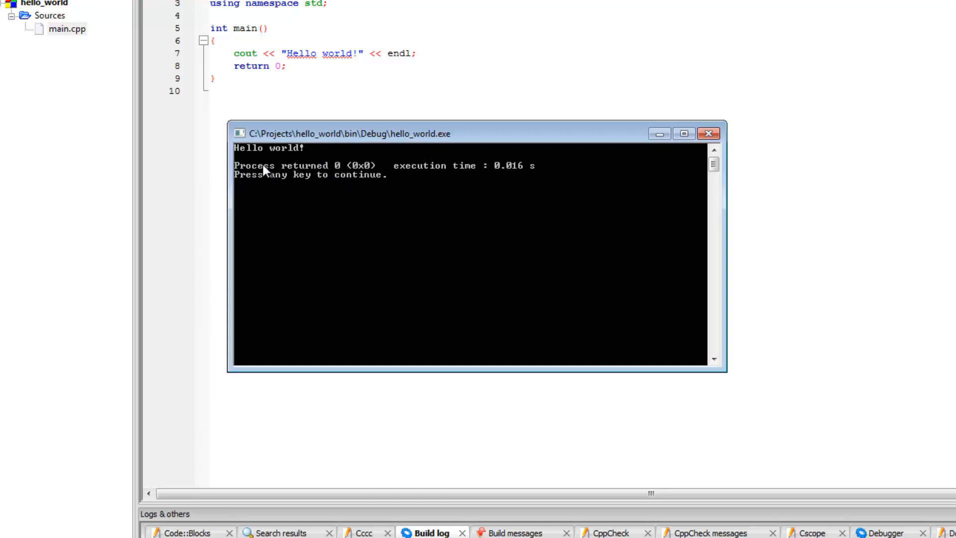
pyautogui.moveTo(509, 155)
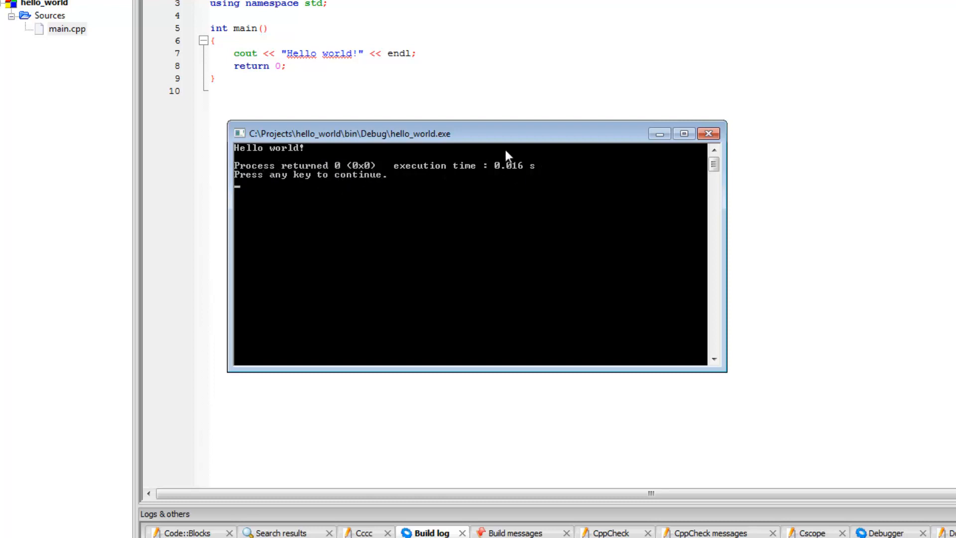
pyautogui.moveTo(265, 155)
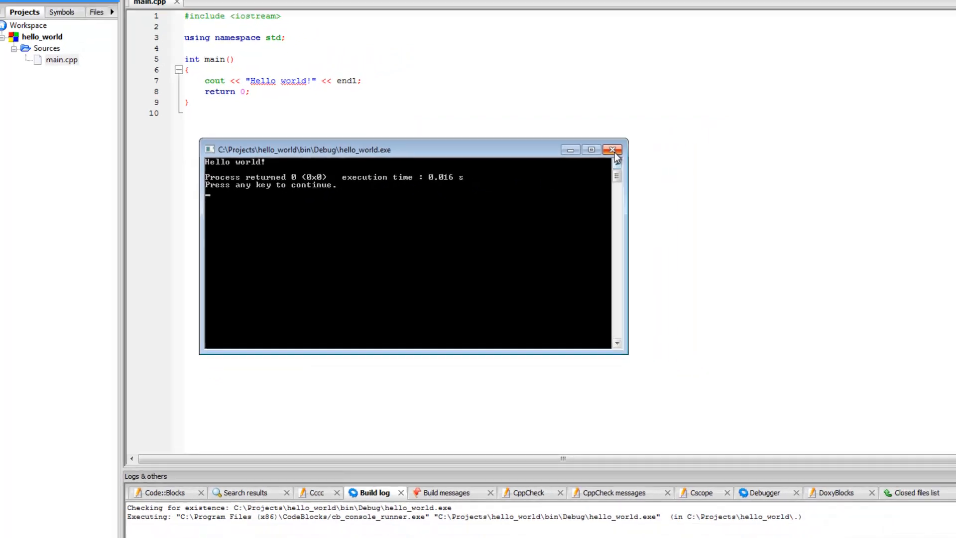
pyautogui.click(611, 150)
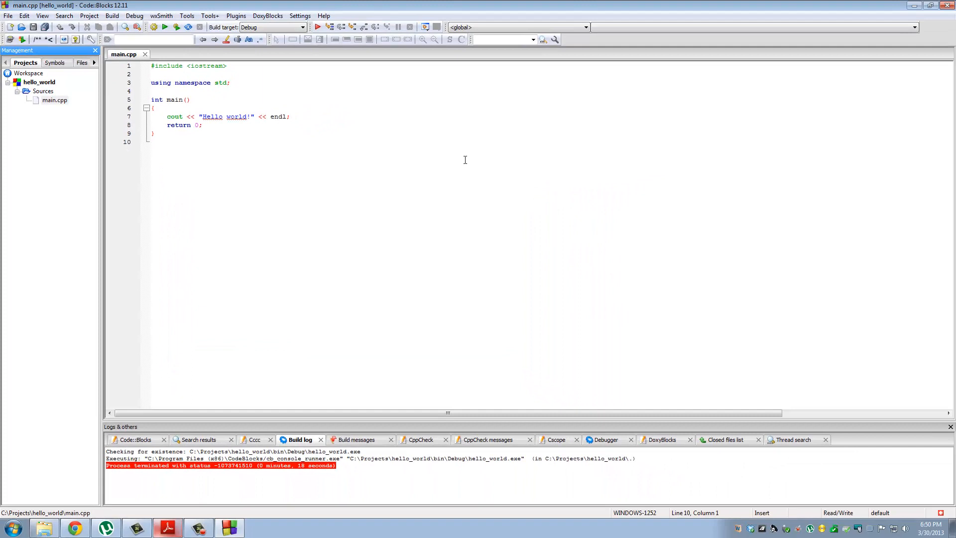
pyautogui.click(250, 116)
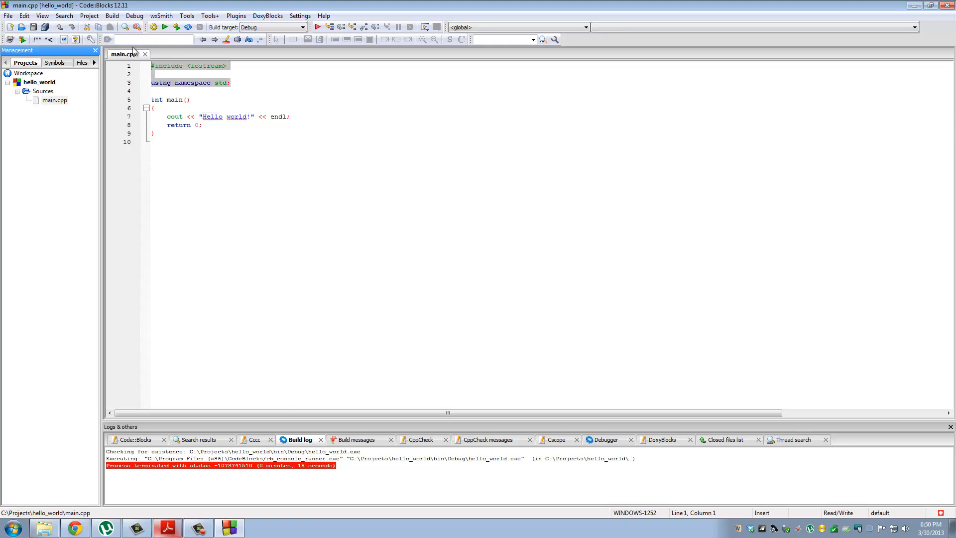
# Step: Change the printed message to "Hello world, HELLO" and save main.cpp
pyautogui.click(167, 117)
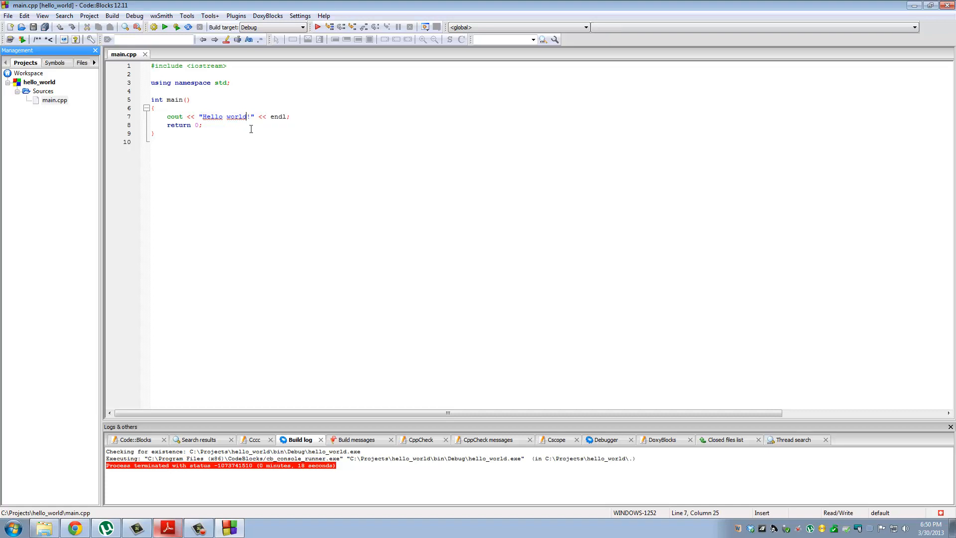
pyautogui.write(', HEI')
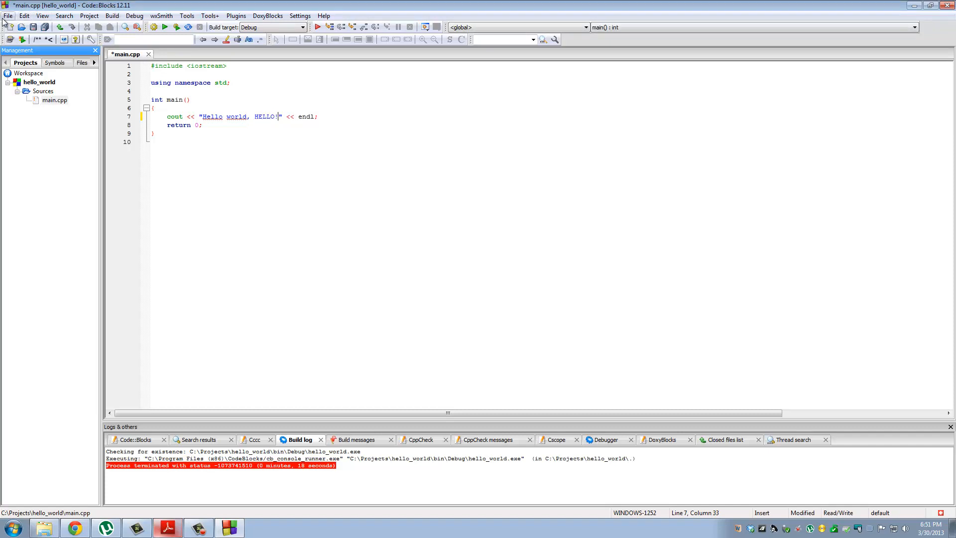
pyautogui.click(8, 15)
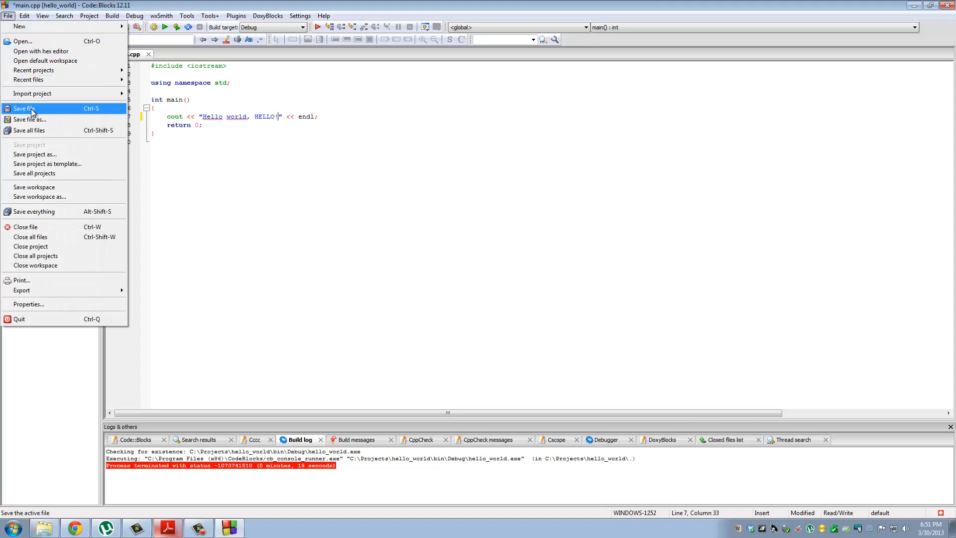
pyautogui.click(24, 107)
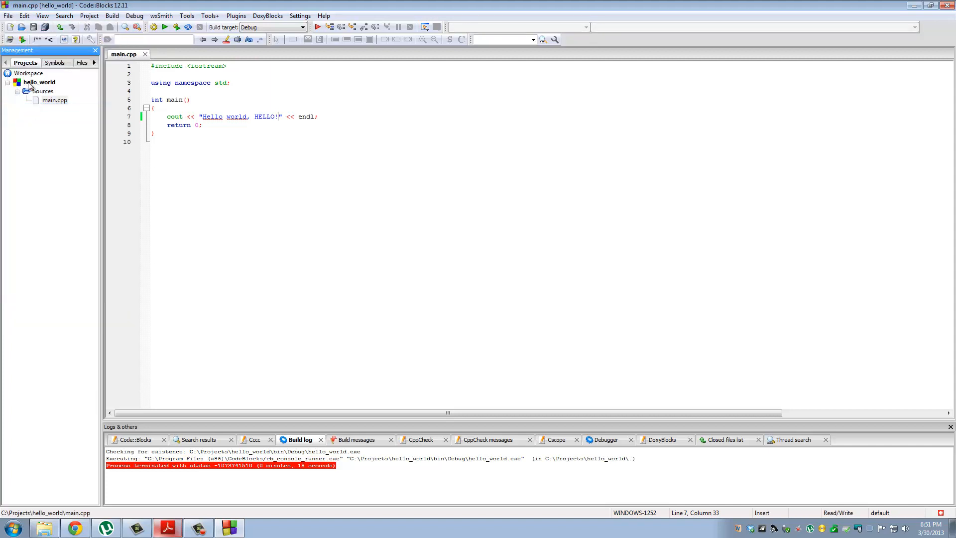
# Step: Rebuild and run the edited program from the Build menu
pyautogui.click(8, 15)
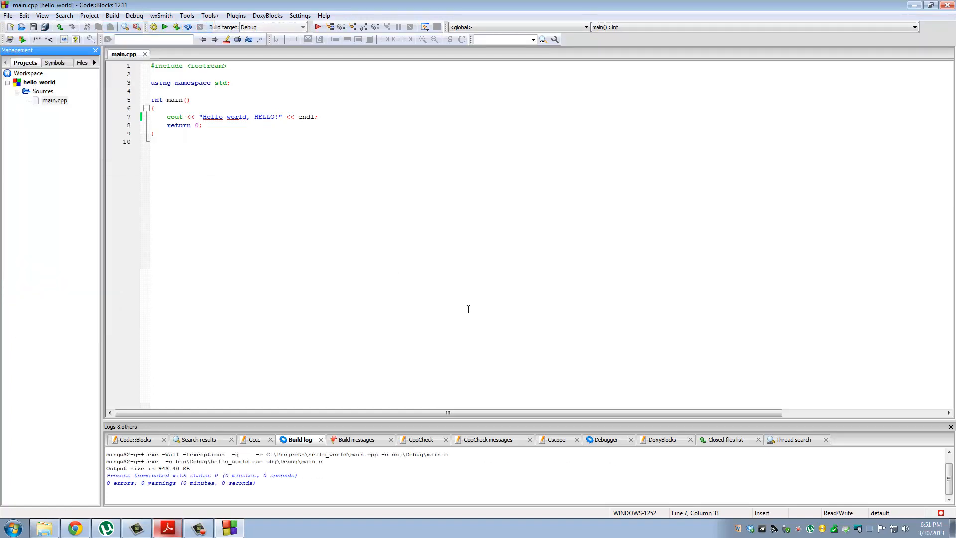
pyautogui.click(111, 15)
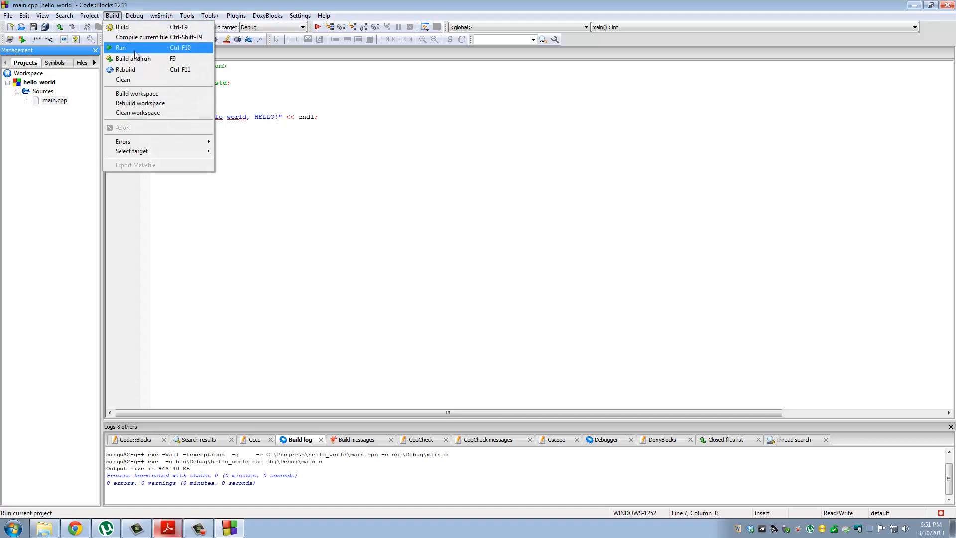
pyautogui.click(122, 48)
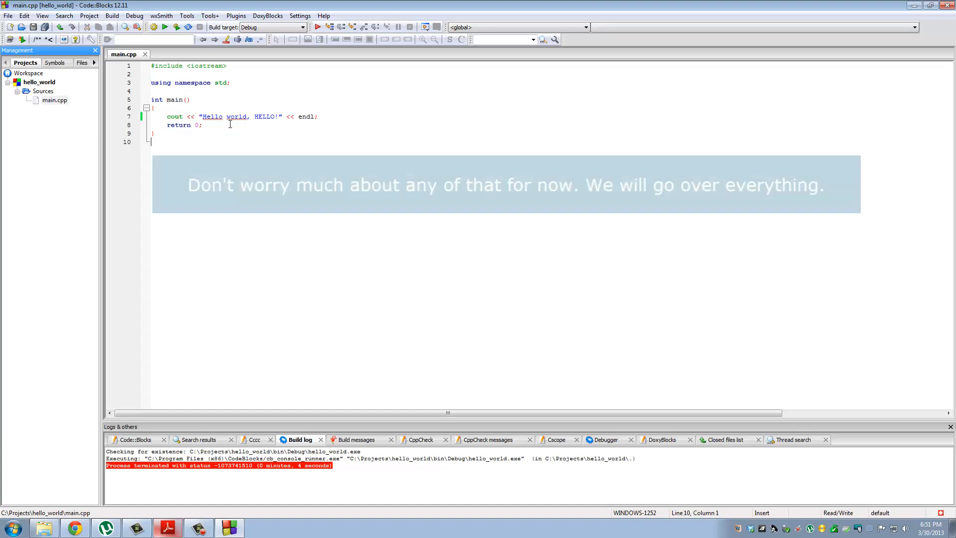
# Step: Add a closing exclamation mark so the message reads "Hello world, HELLO!"
pyautogui.doubleClick(211, 116)
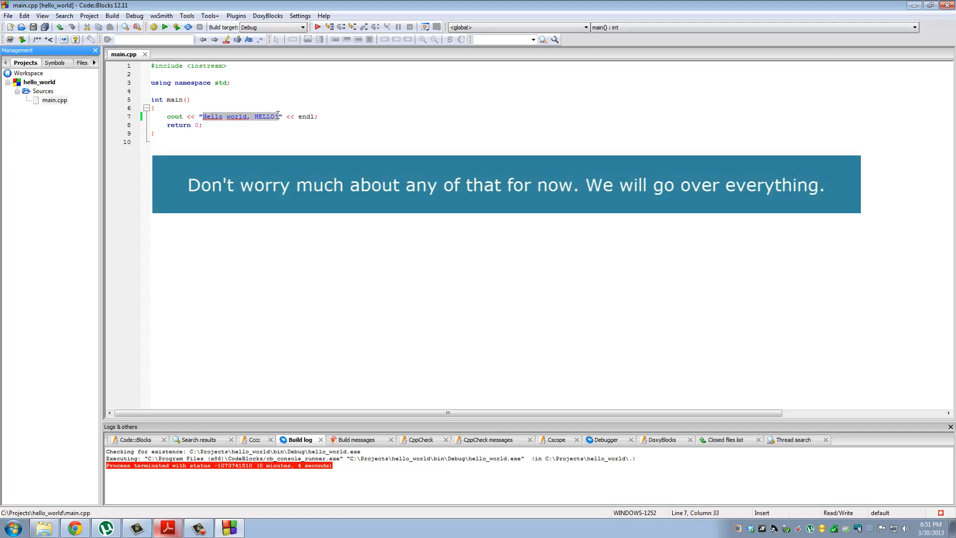
pyautogui.write('!')
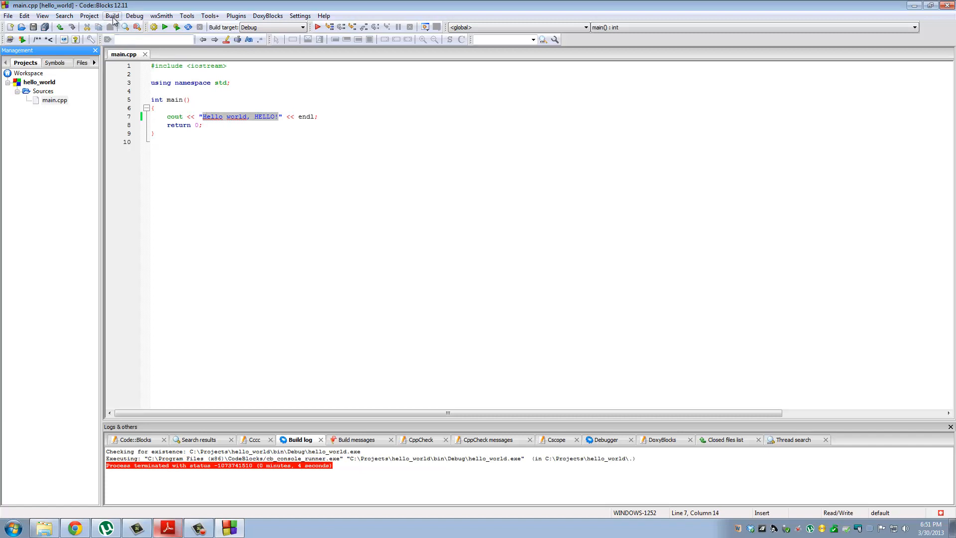
pyautogui.moveTo(116, 66)
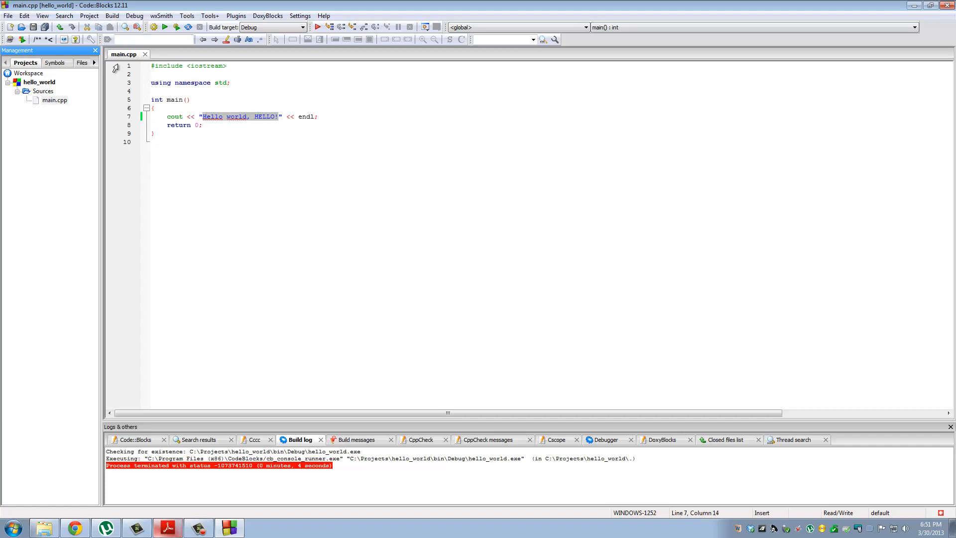
pyautogui.click(24, 15)
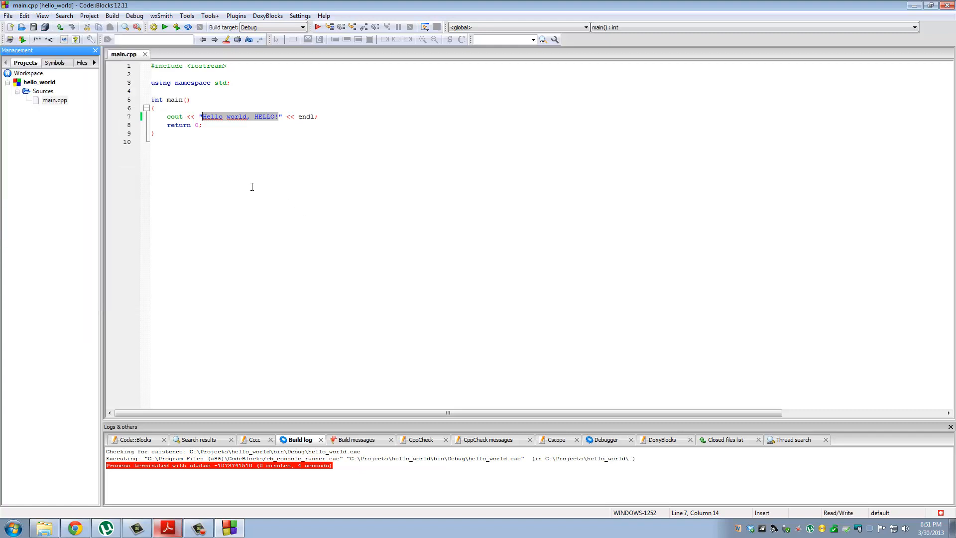
pyautogui.moveTo(230, 173)
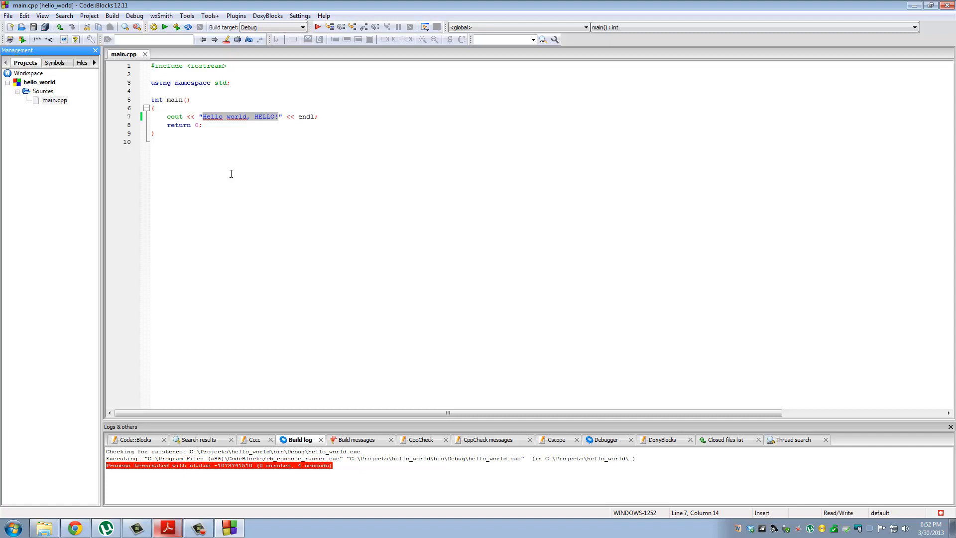